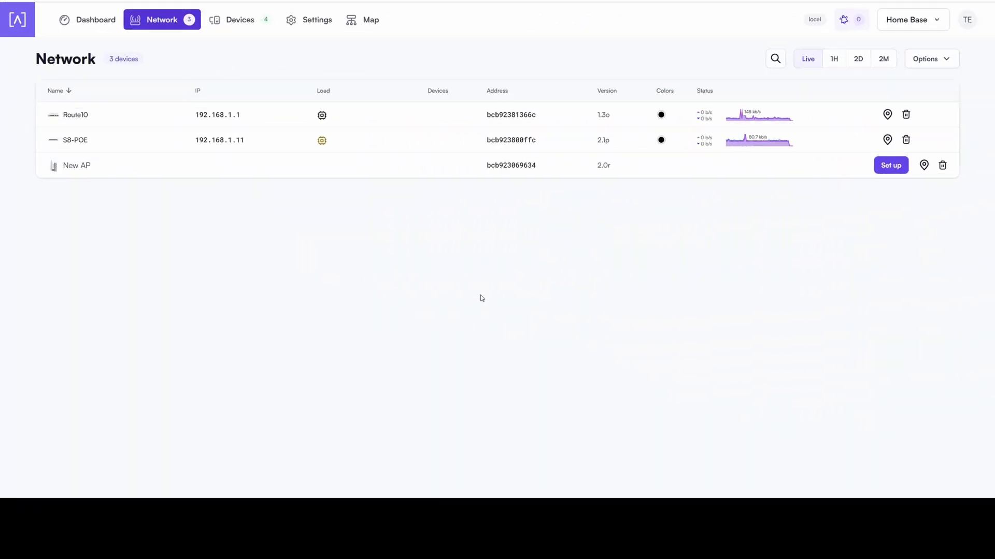
mouse_move(442, 271)
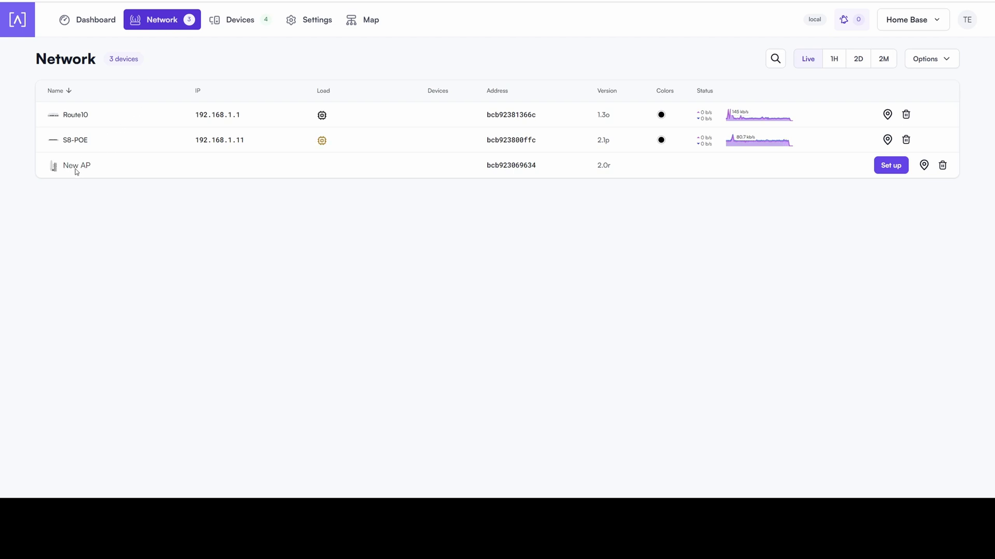
mouse_move(167, 160)
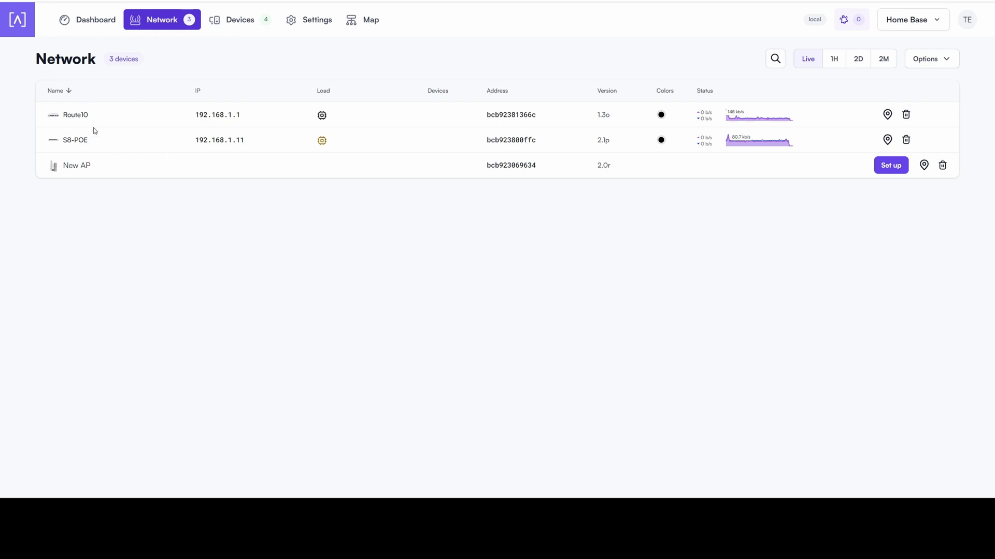
mouse_move(273, 176)
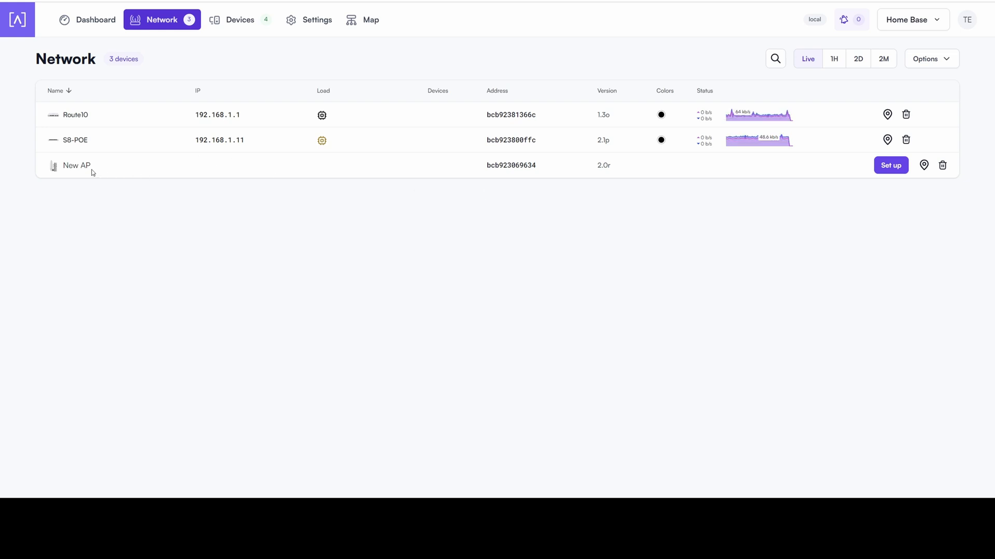
mouse_move(233, 169)
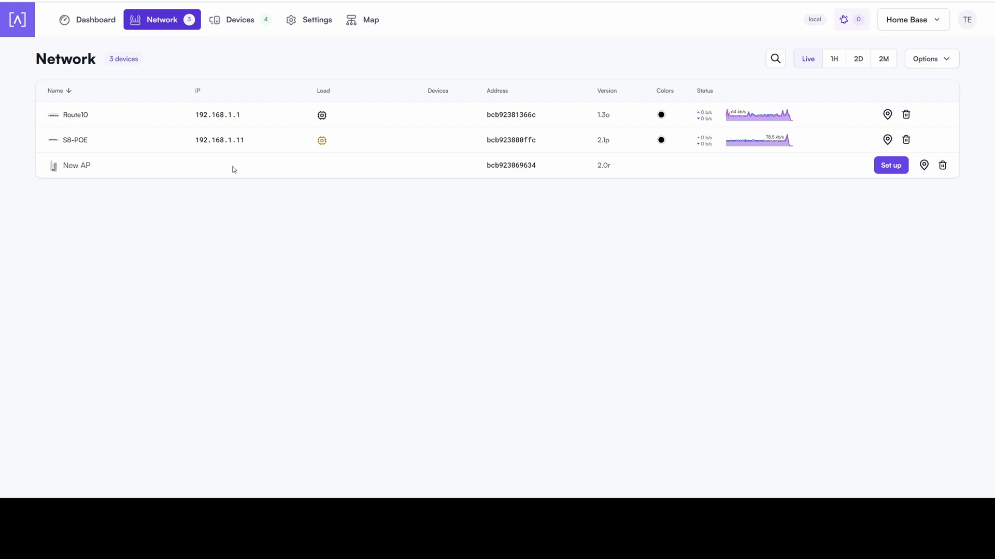
mouse_move(298, 172)
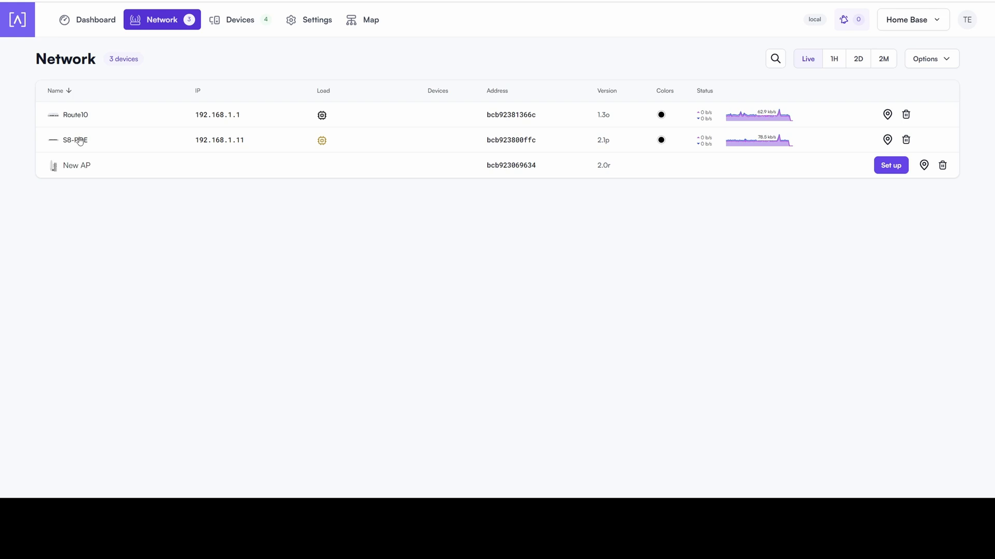
mouse_move(790, 183)
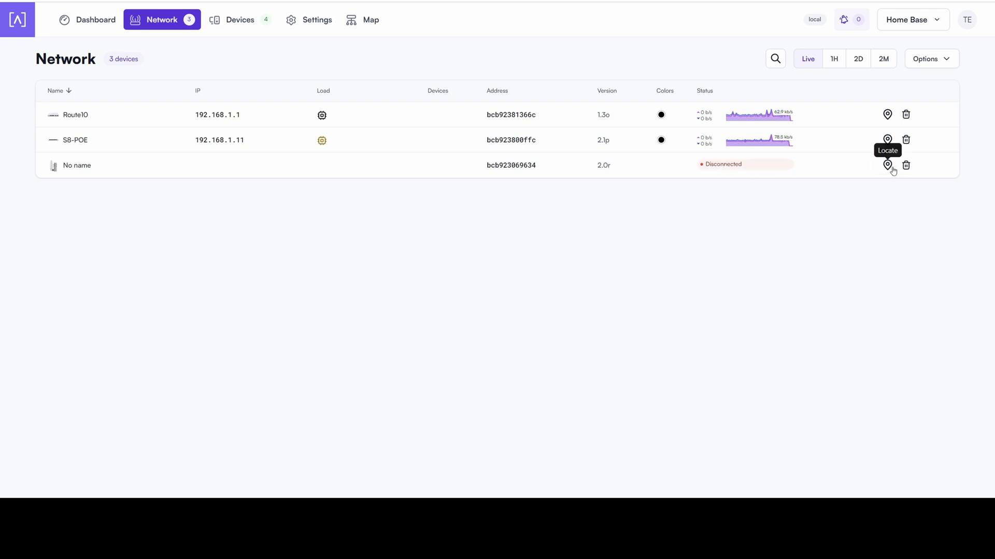
mouse_move(774, 211)
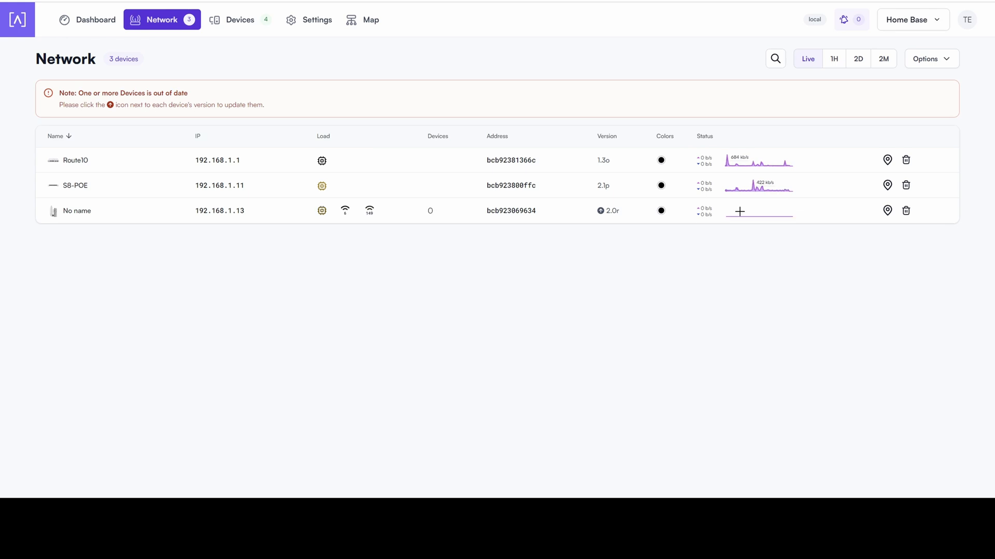
mouse_move(887, 210)
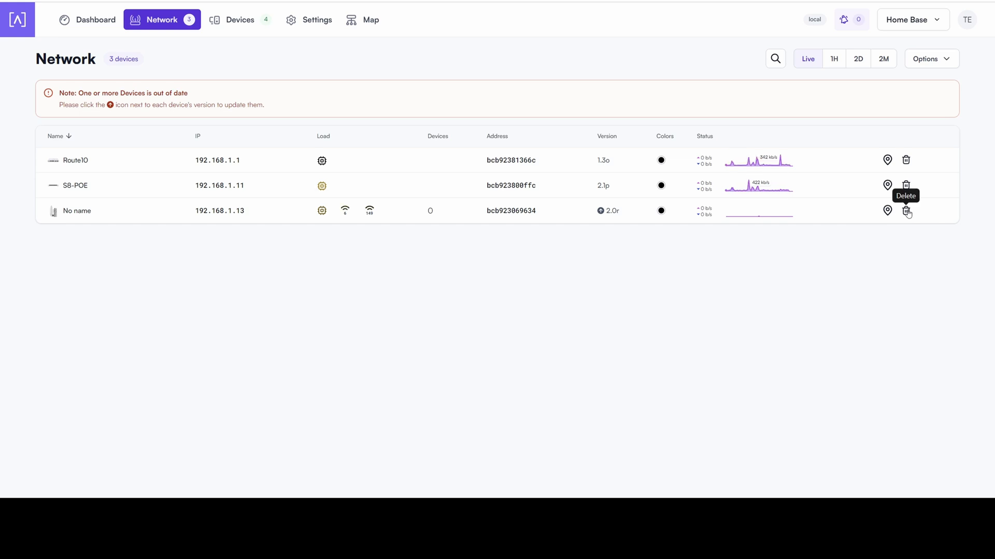
mouse_move(803, 251)
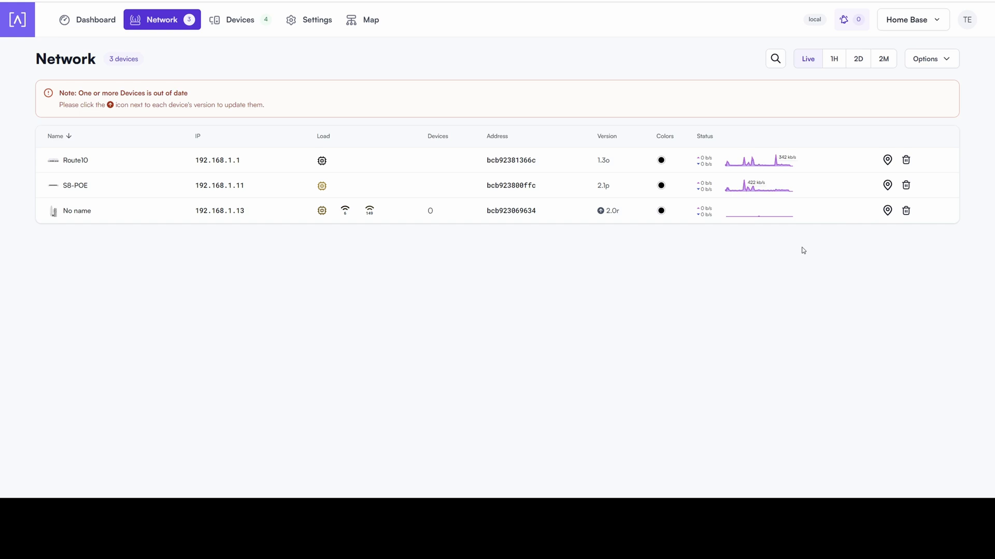
mouse_move(806, 242)
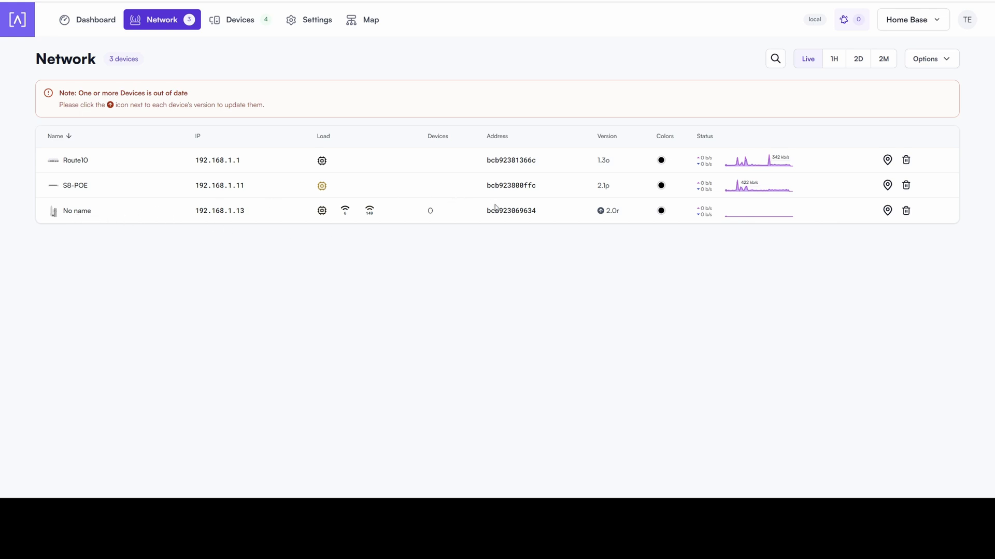
mouse_move(759, 210)
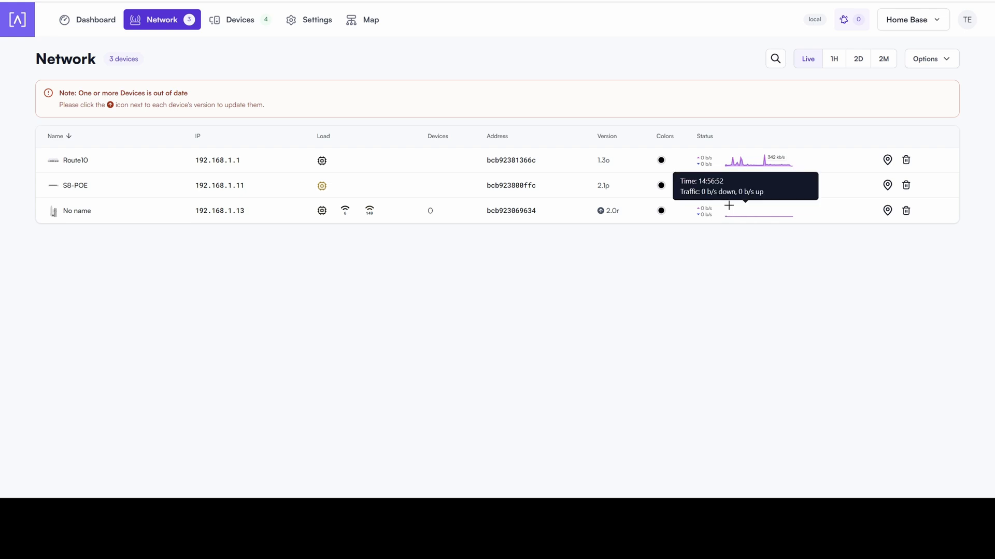
mouse_move(69, 225)
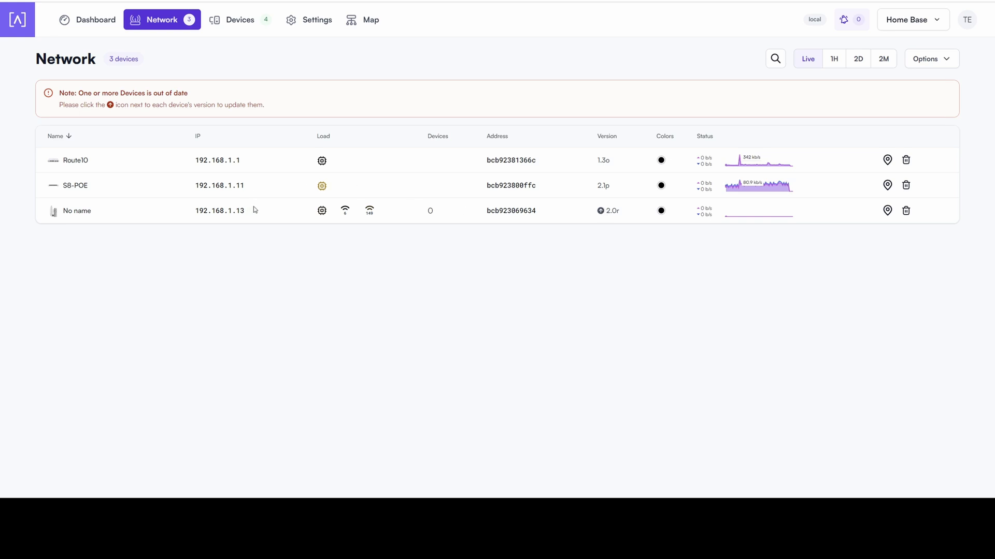
mouse_move(463, 222)
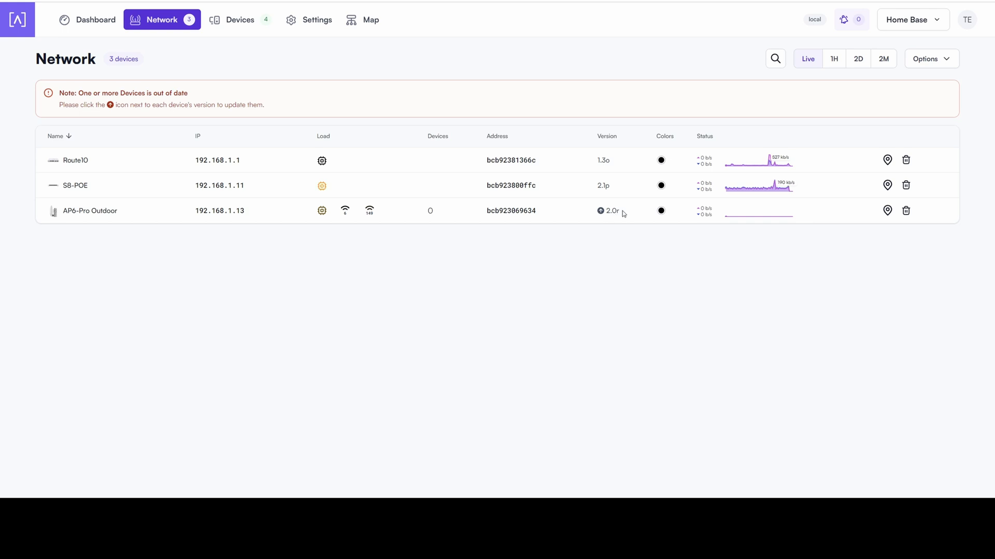
Start the AP6-Pro Outdoor firmware update and run it Right Now.
left_click(600, 211)
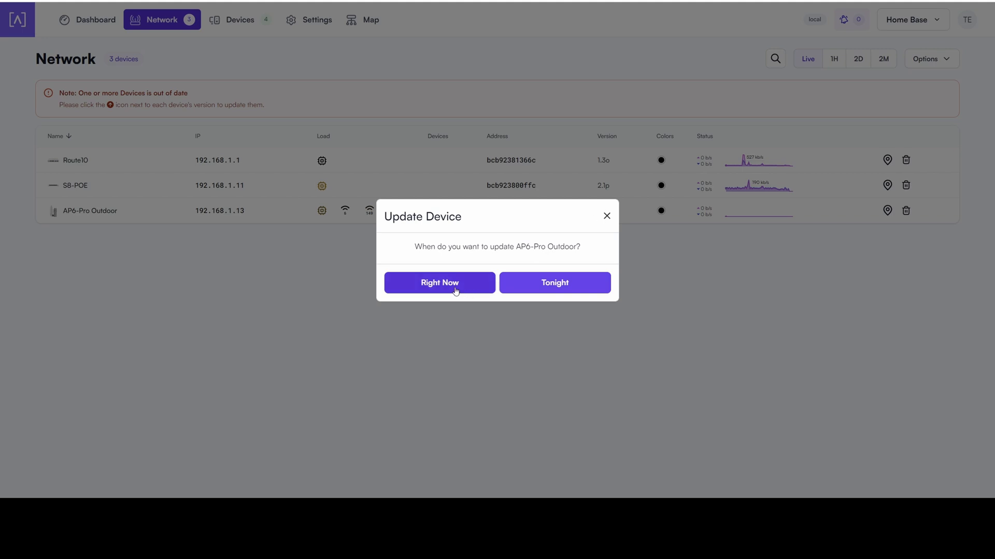
mouse_move(553, 282)
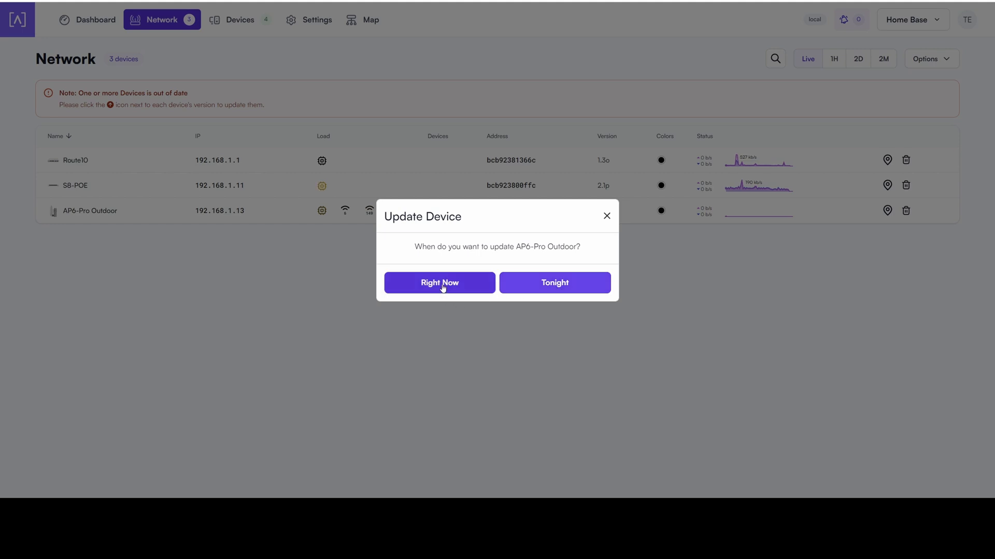
left_click(439, 282)
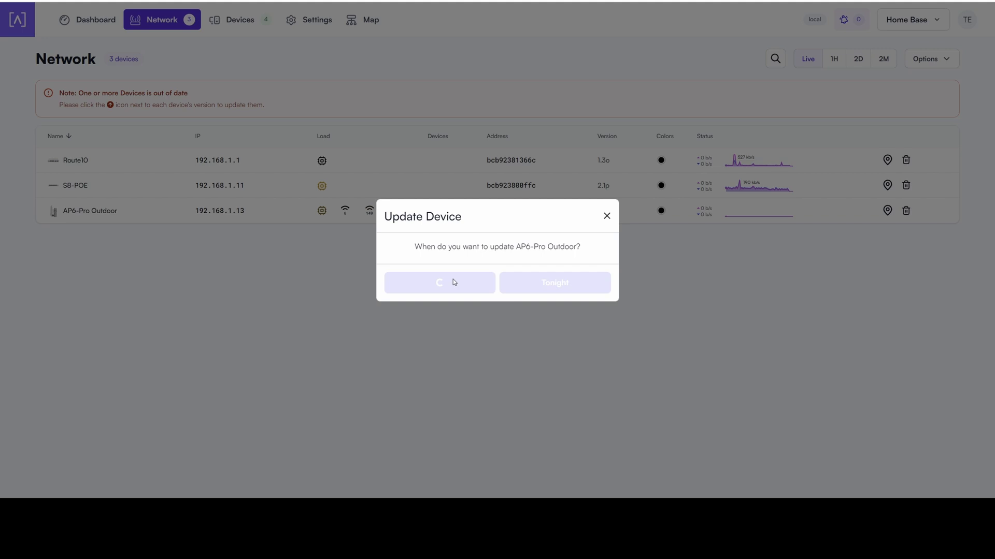
left_click(439, 282)
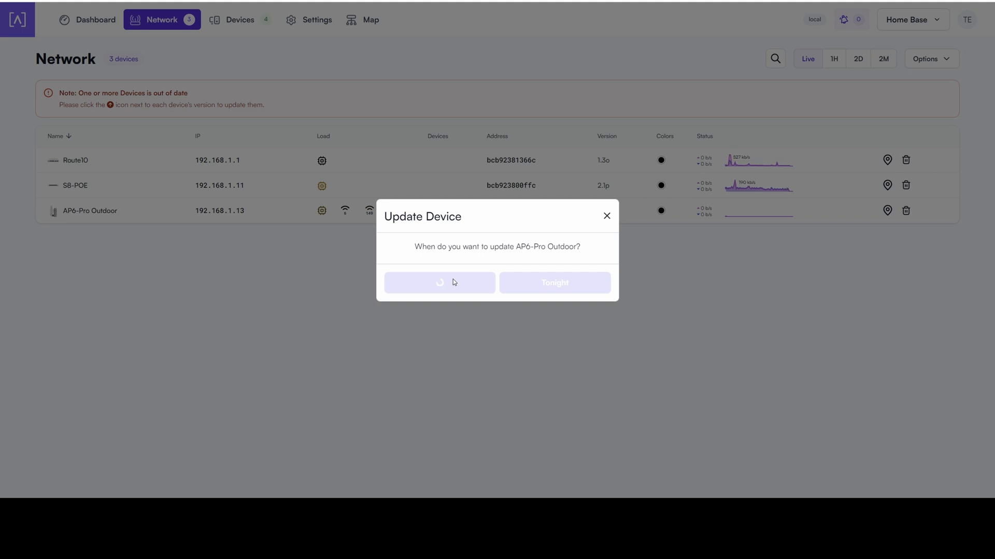
left_click(439, 282)
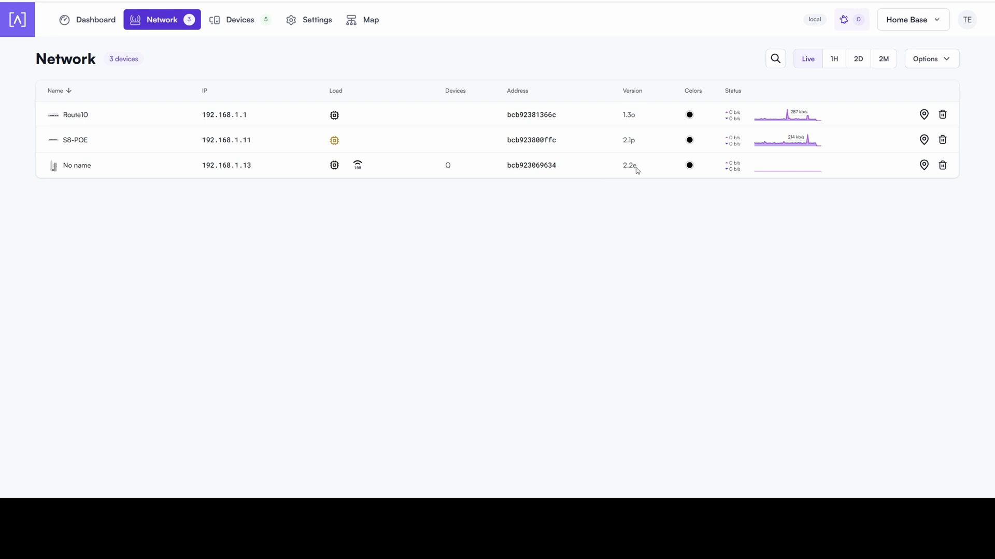
mouse_move(579, 171)
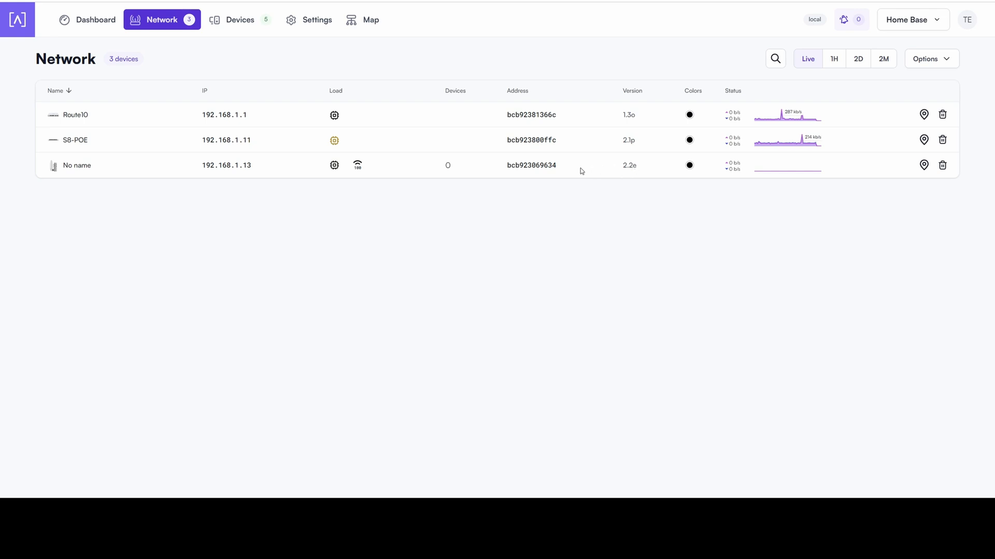
mouse_move(589, 169)
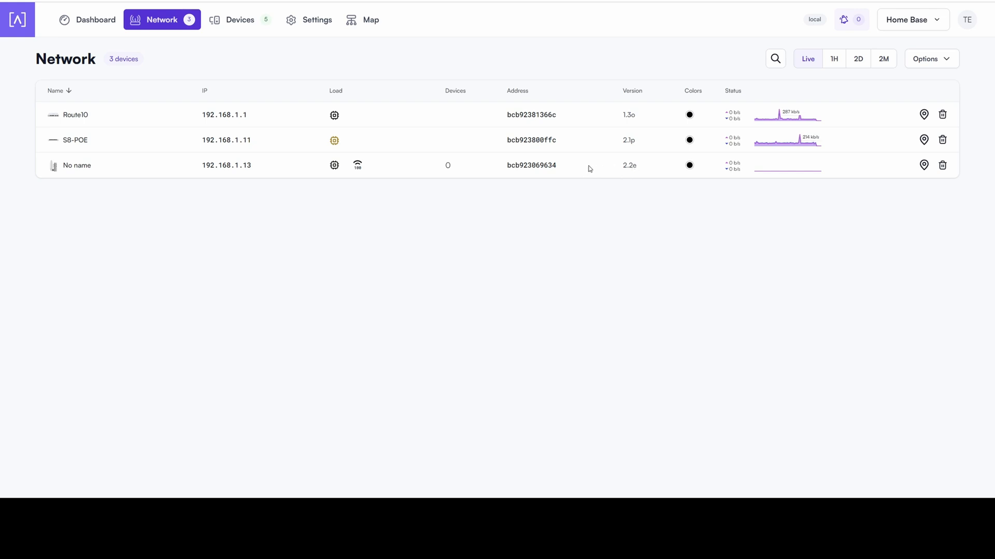
mouse_move(835, 168)
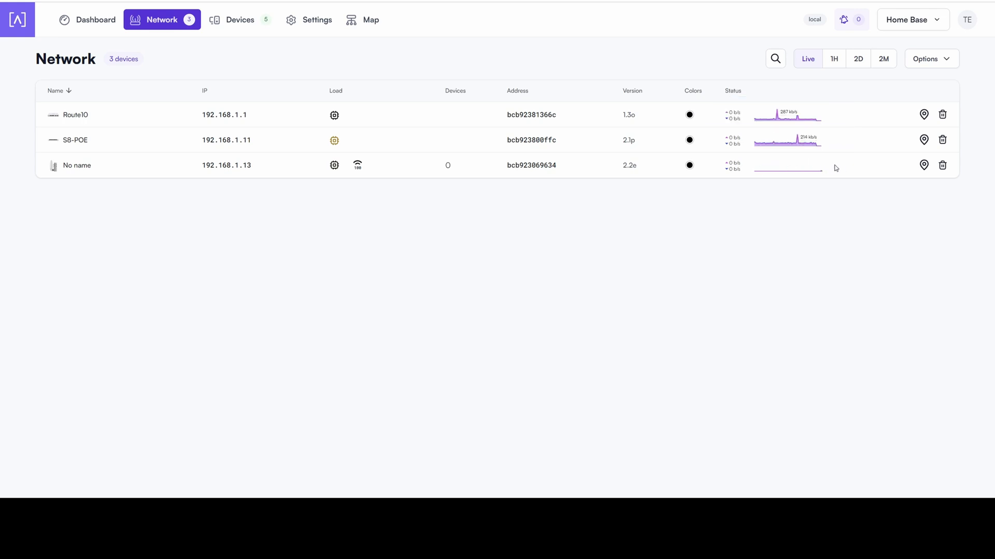
mouse_move(778, 164)
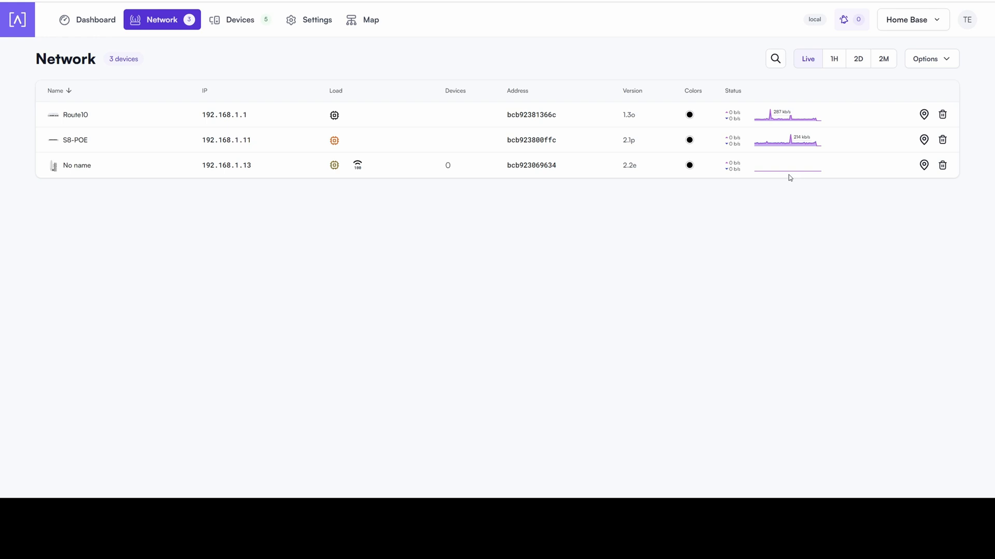
mouse_move(570, 169)
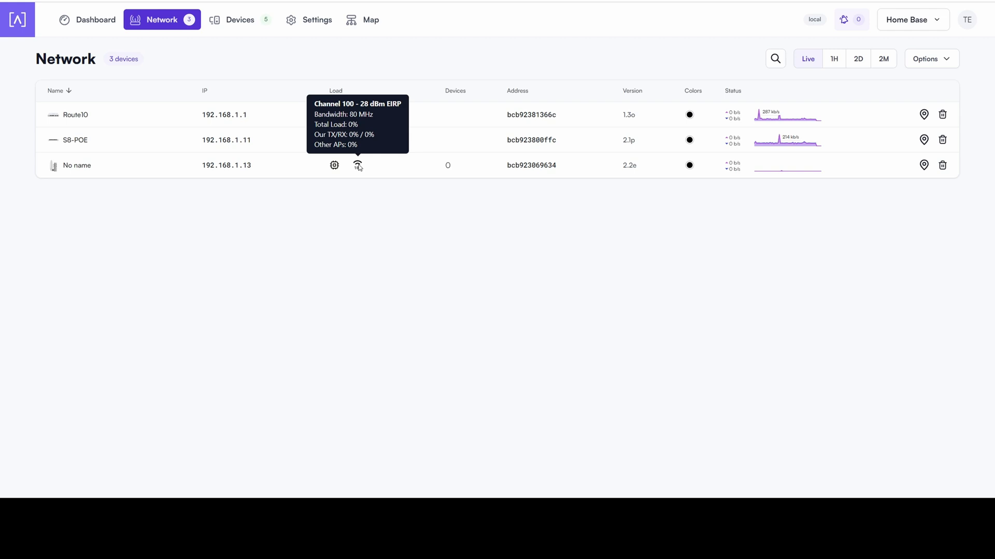
mouse_move(374, 169)
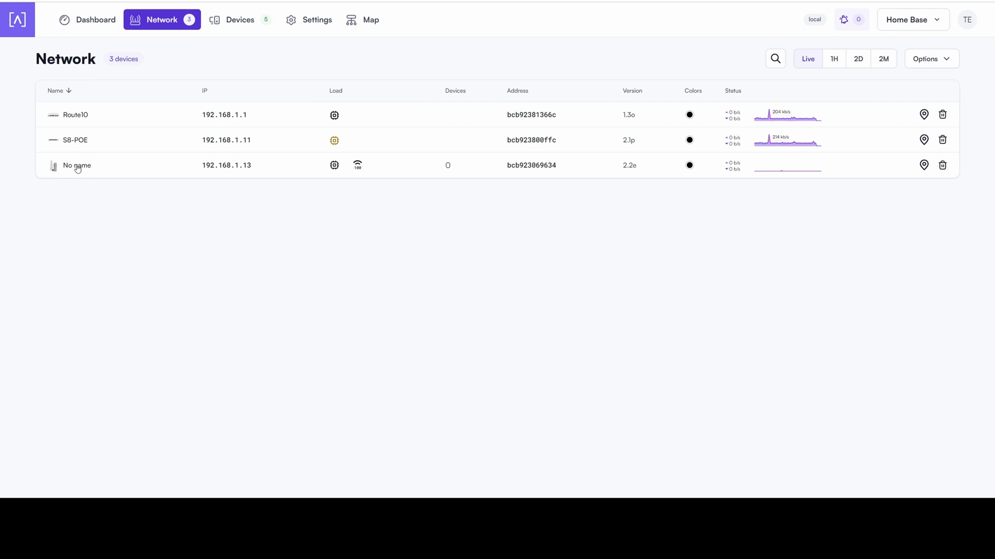
Rename the unnamed access point to AP6-Pro Outdoor and bring up its WiFi settings.
left_click(76, 165)
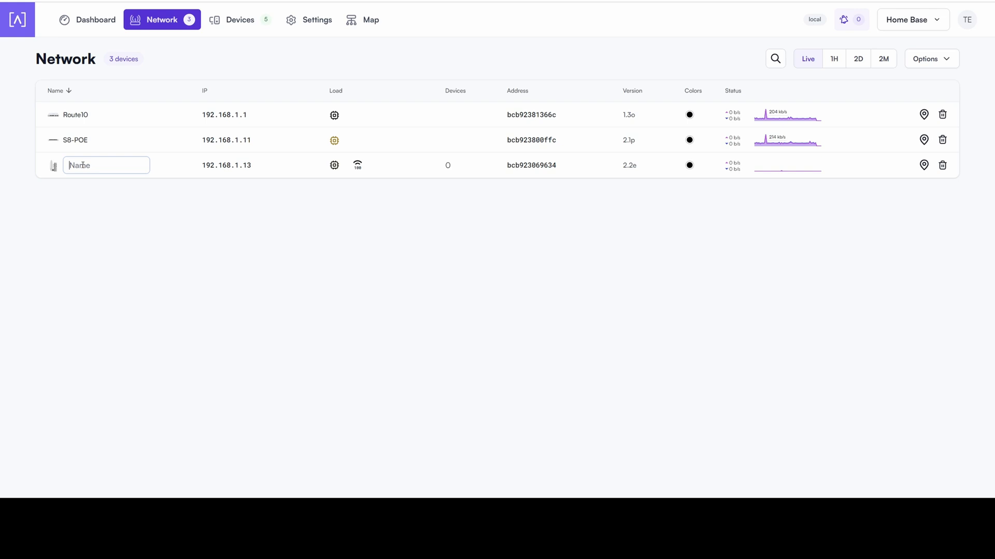
type("AP6-Pro Outdoor")
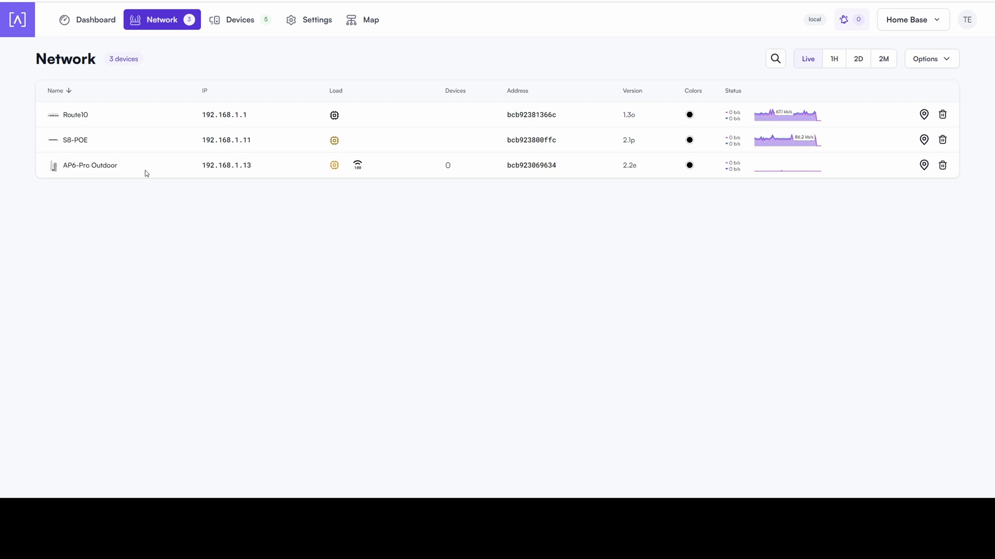
mouse_move(119, 179)
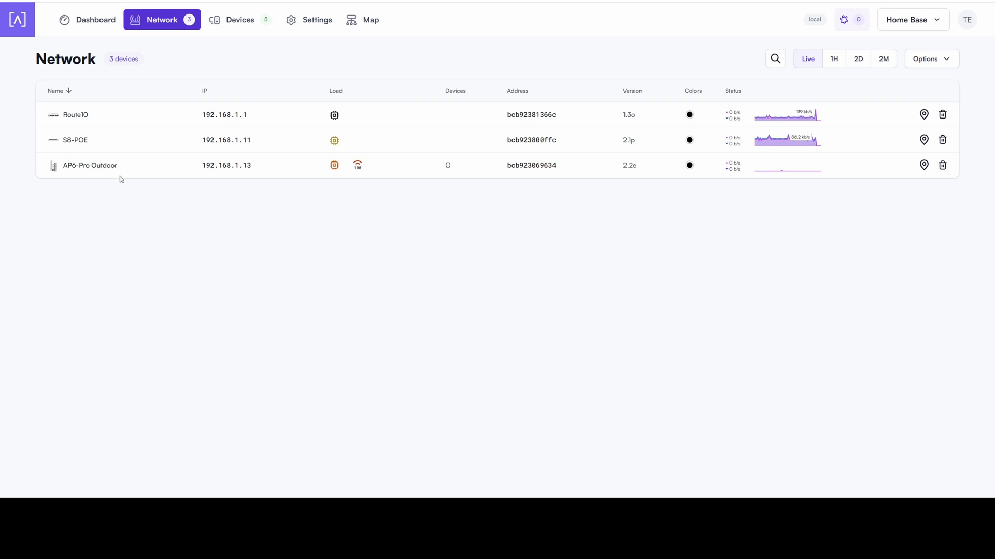
mouse_move(53, 166)
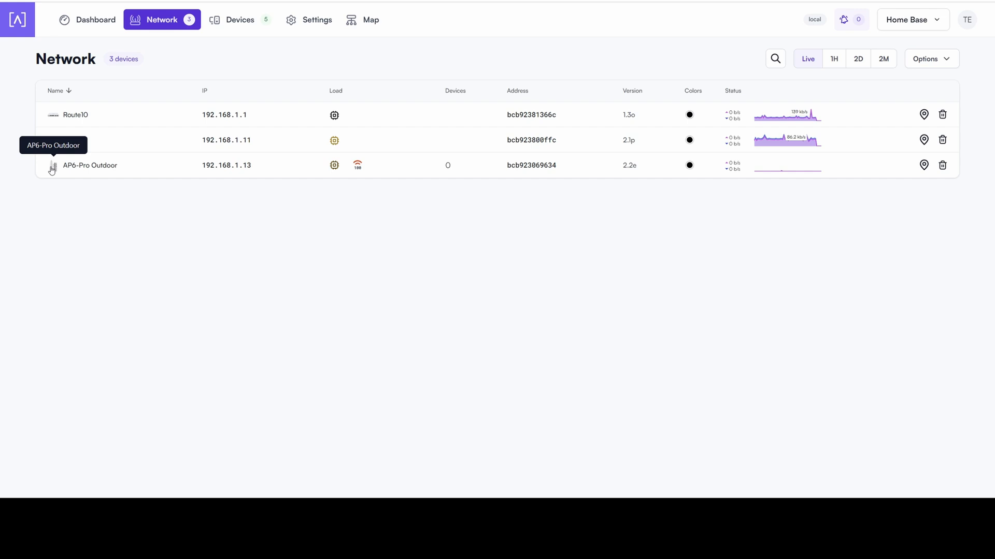
left_click(89, 166)
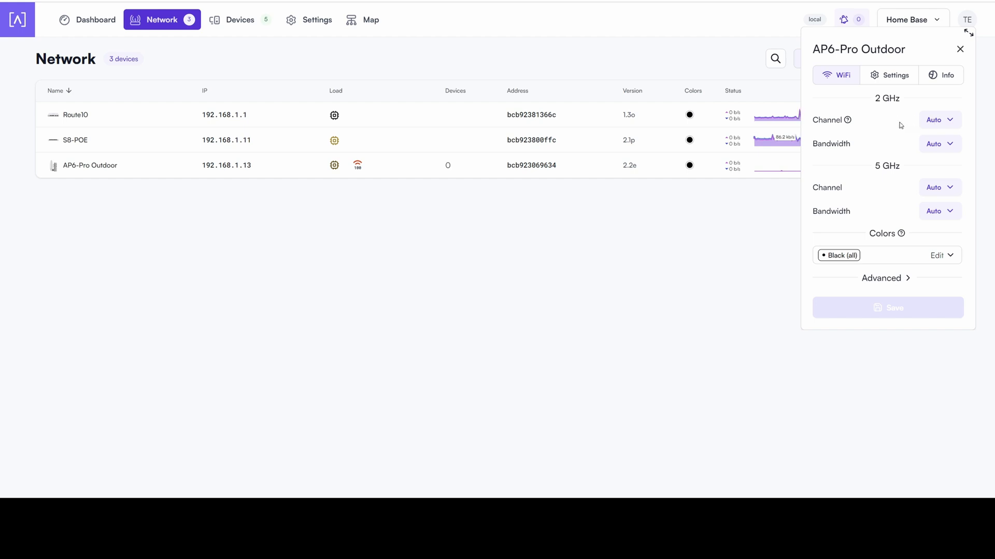
mouse_move(912, 106)
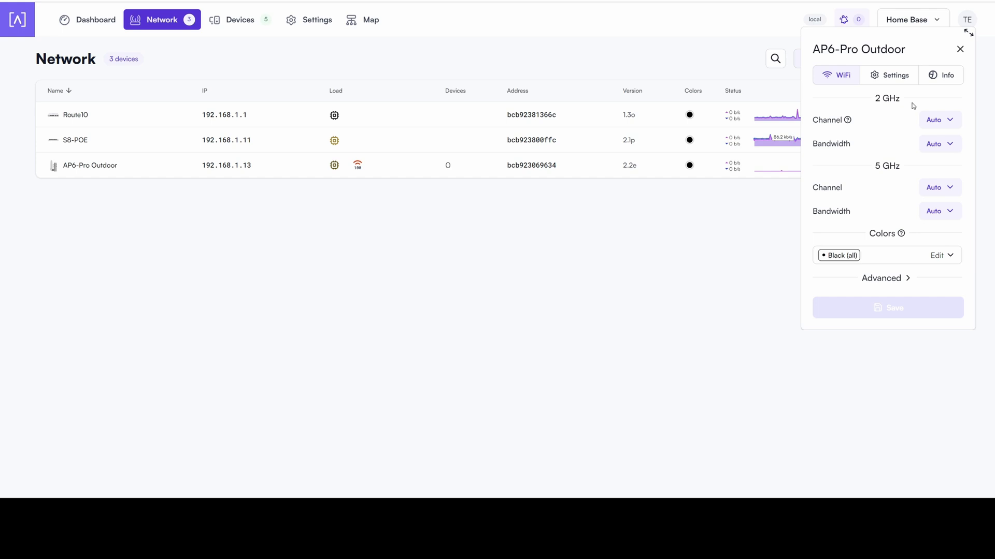
Set 2 GHz to channel 10 at 20 MHz and 5 GHz to channel 140 at 40 MHz.
left_click(939, 121)
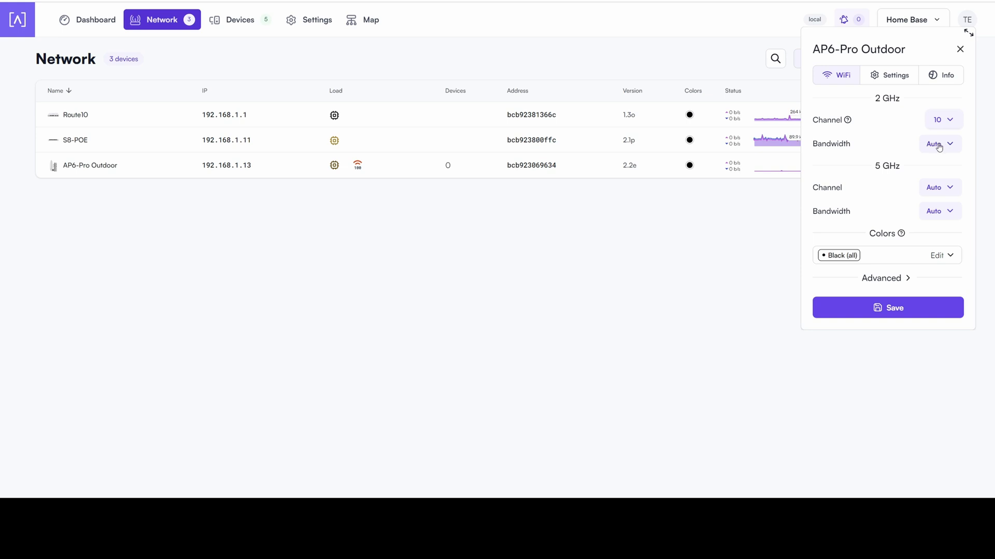
left_click(933, 143)
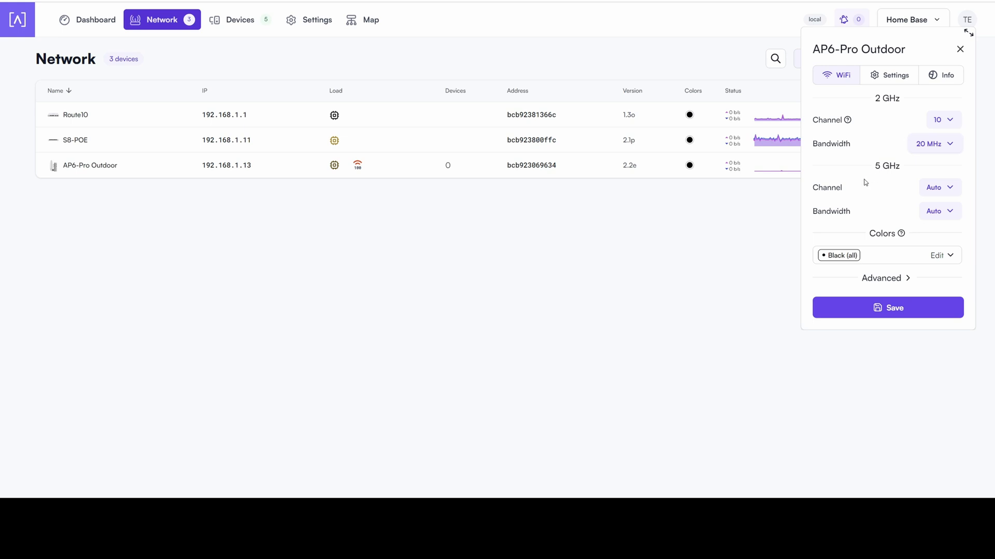
left_click(940, 188)
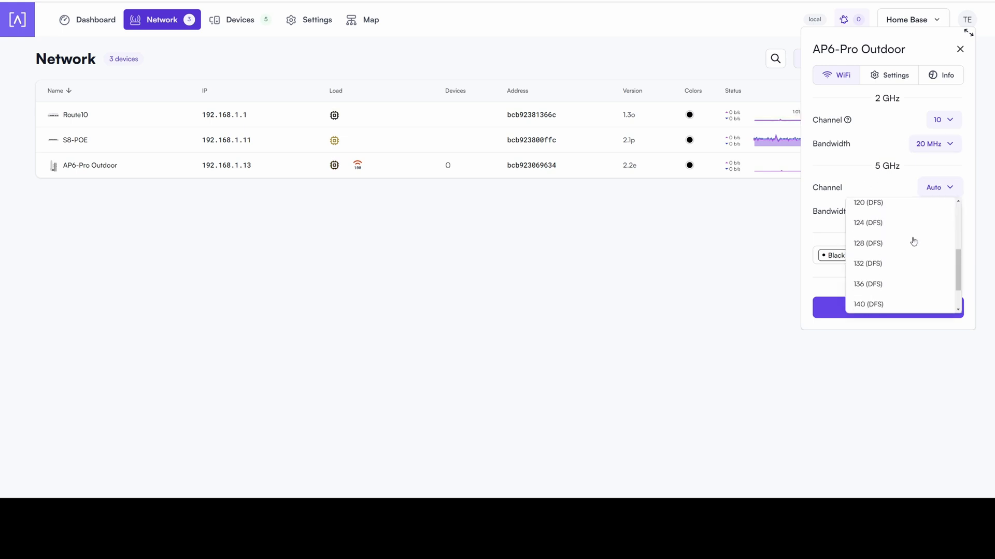
scroll("down", 3)
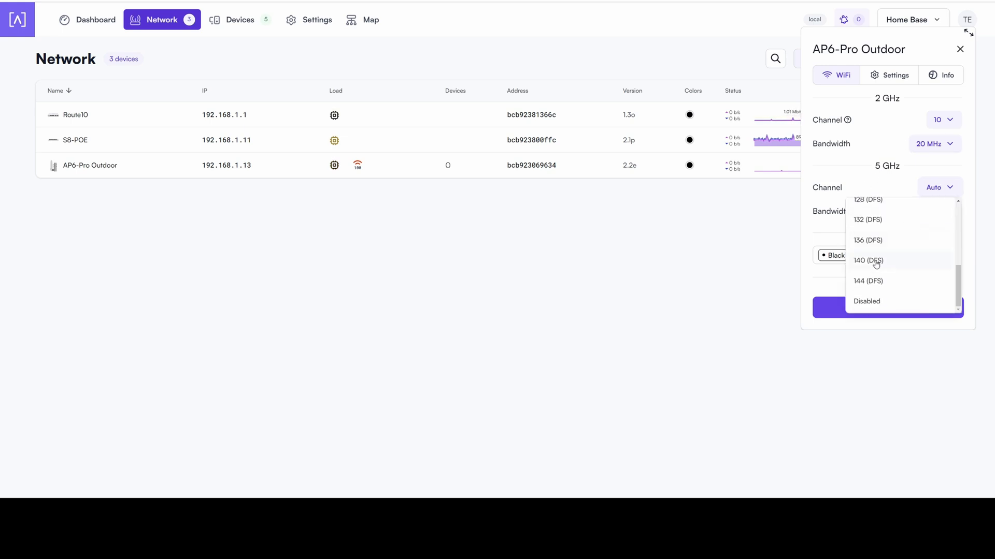
left_click(939, 211)
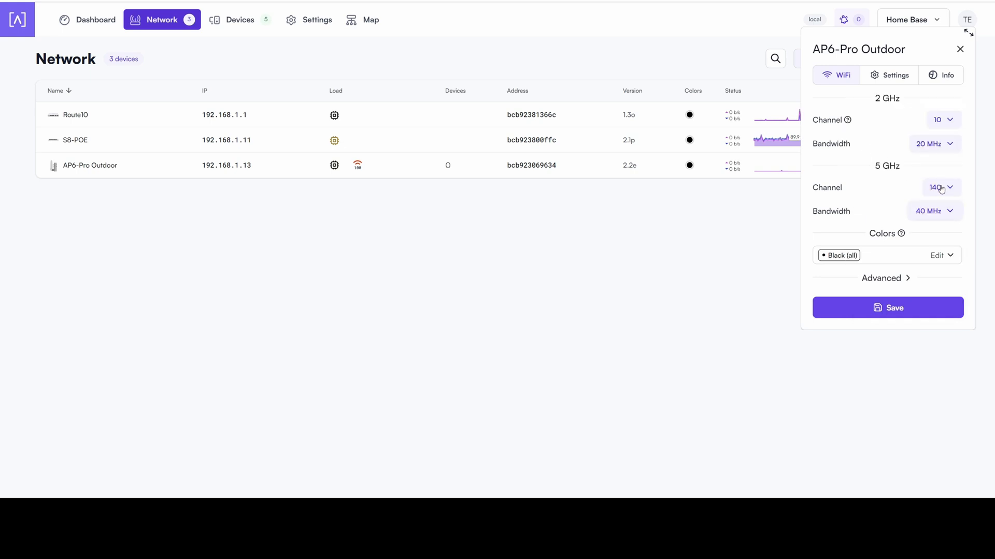
Set both radios' TX power to High, save the settings, check Info and close the panel.
left_click(880, 278)
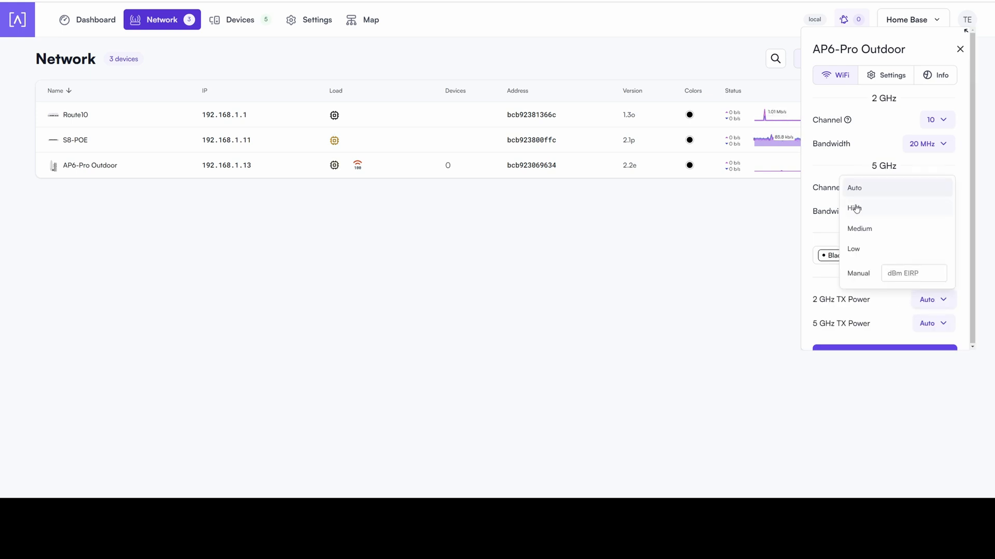
left_click(853, 208)
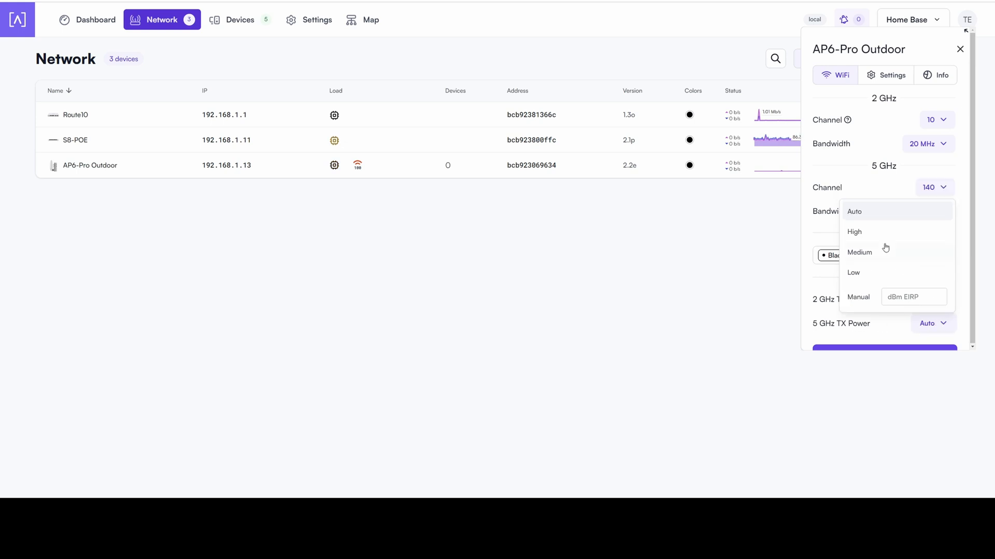
left_click(855, 231)
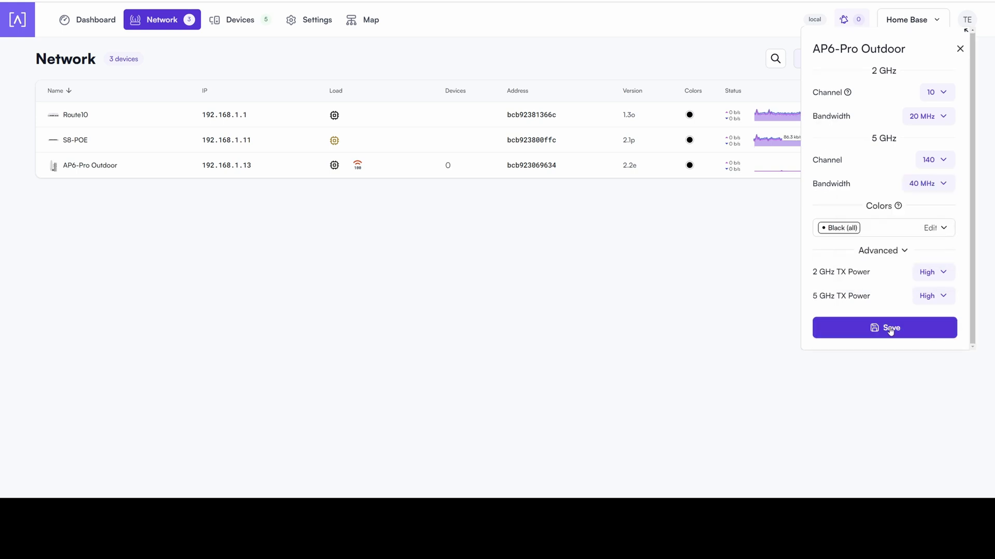
left_click(883, 328)
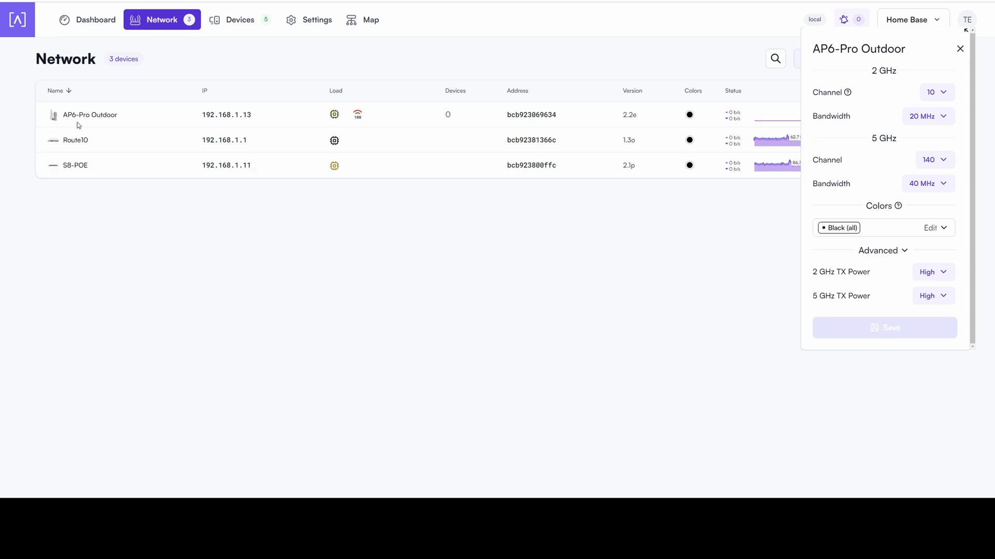
mouse_move(74, 154)
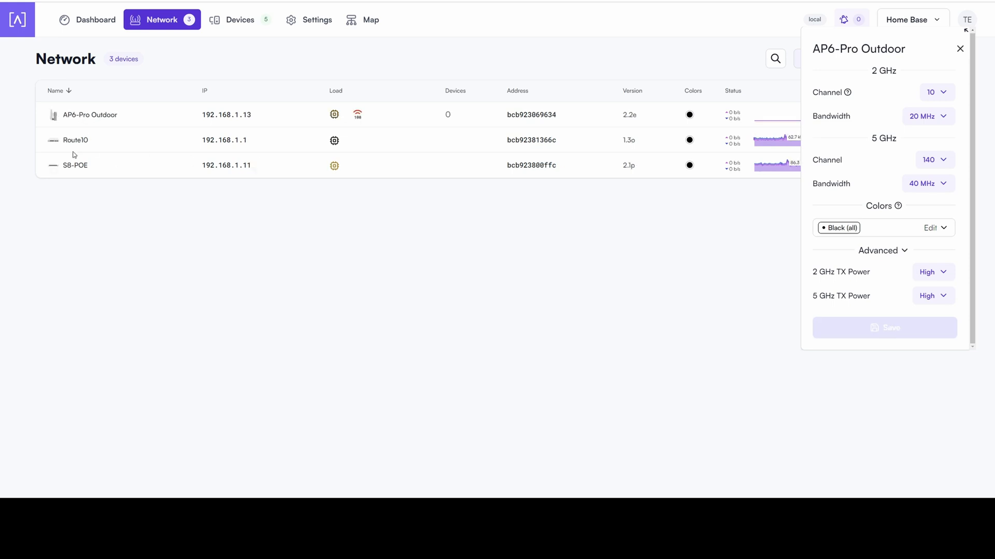
mouse_move(343, 125)
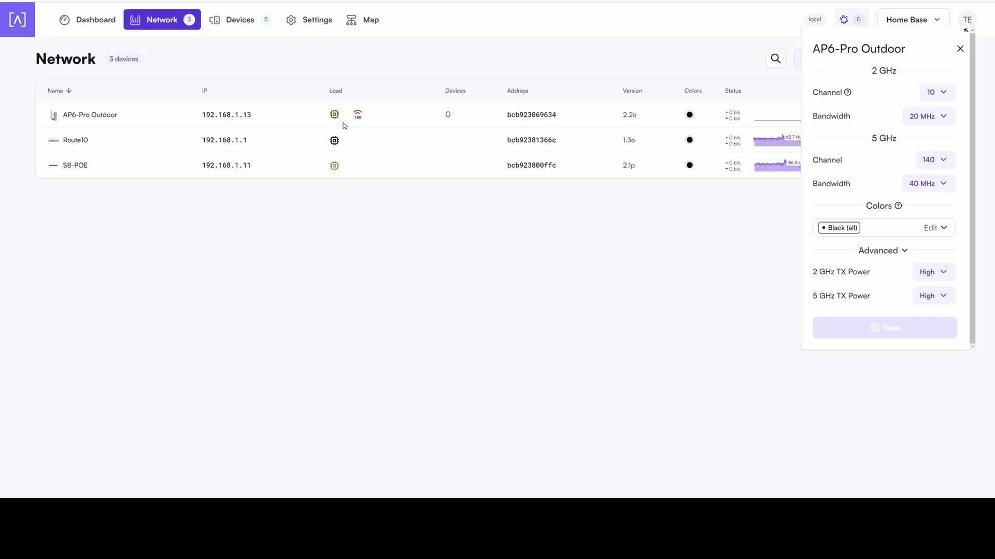
left_click(942, 74)
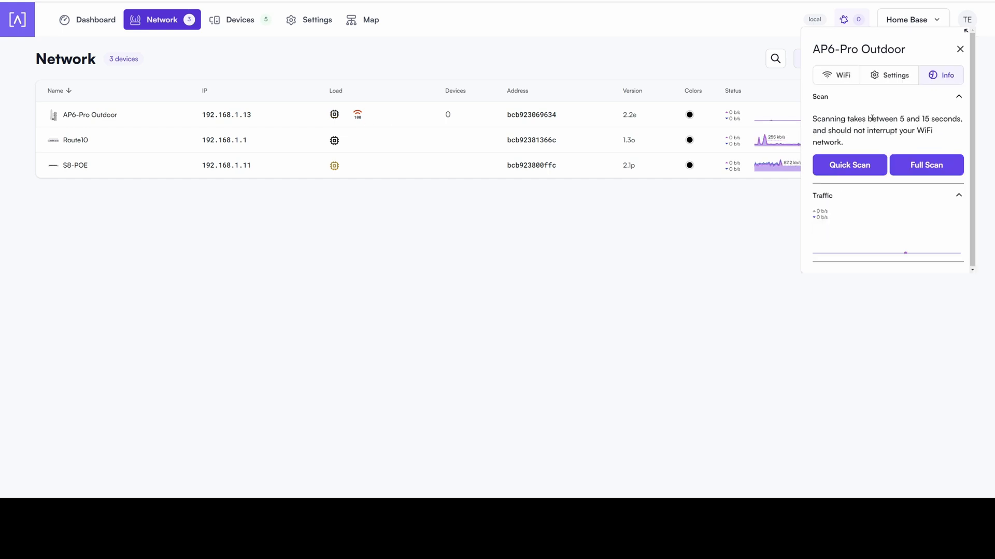
mouse_move(878, 168)
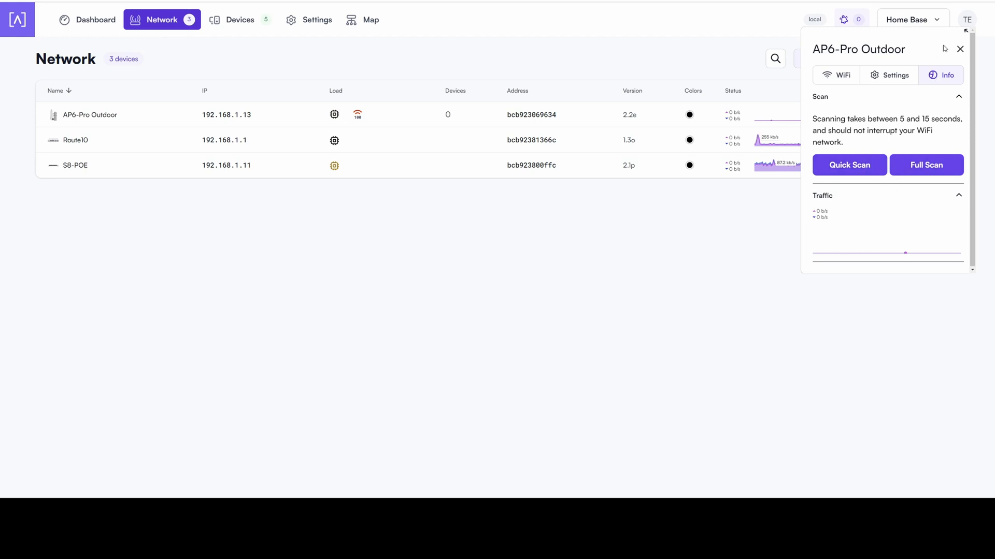
left_click(959, 48)
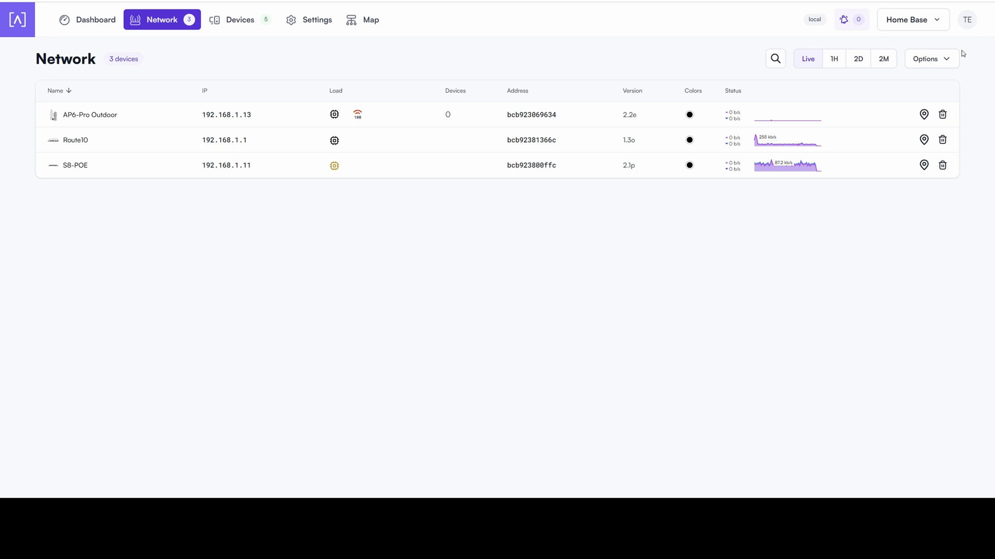
mouse_move(675, 68)
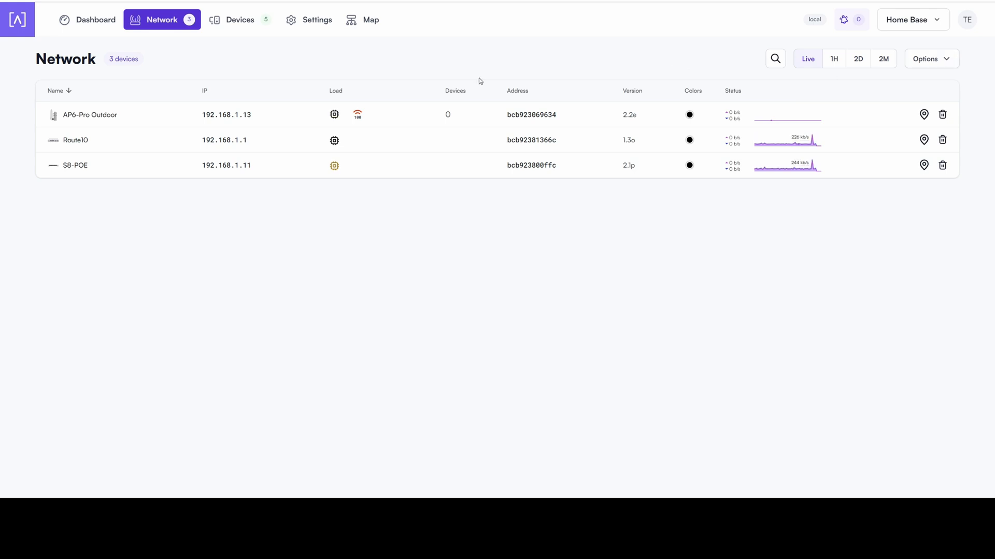
mouse_move(318, 32)
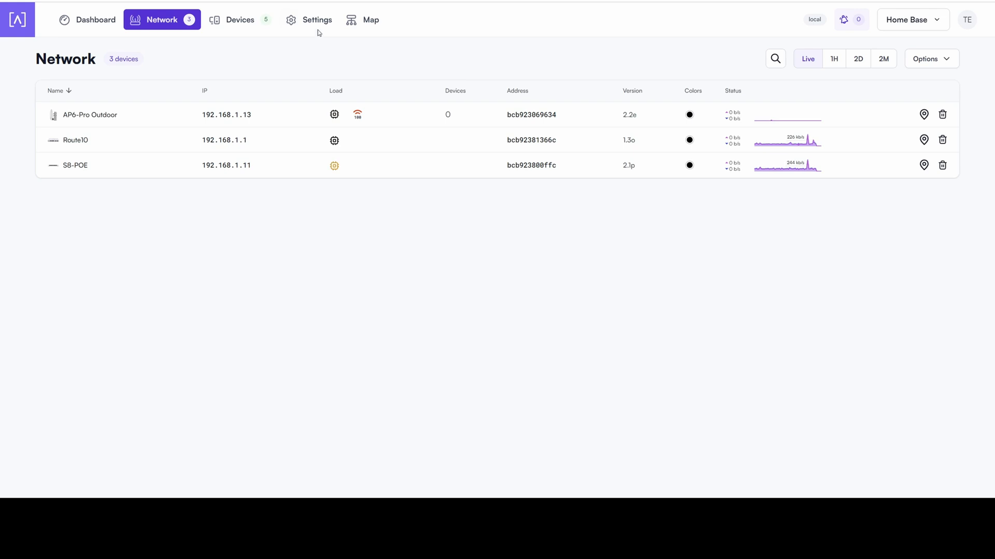
Go to the site Settings WiFi section, which lists no networks yet.
left_click(317, 19)
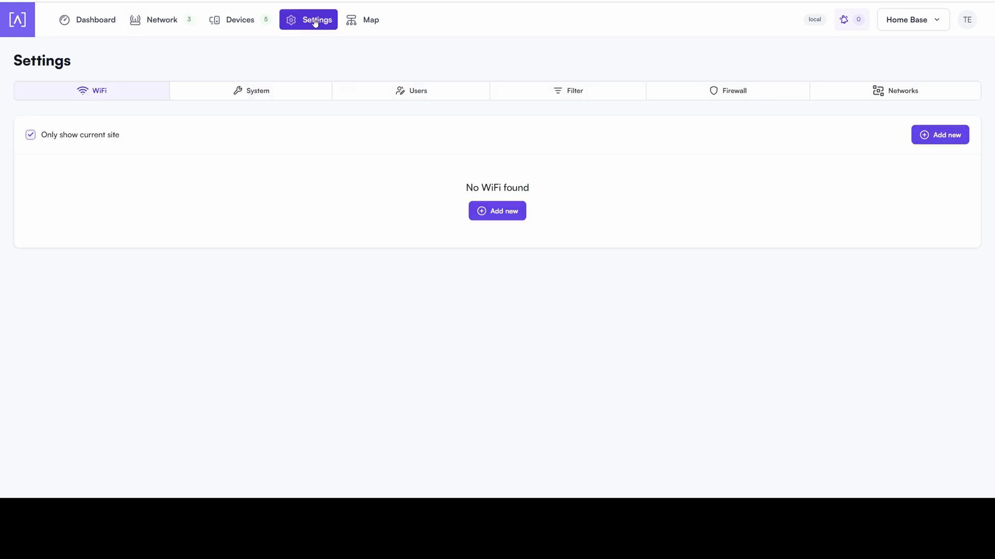
mouse_move(112, 95)
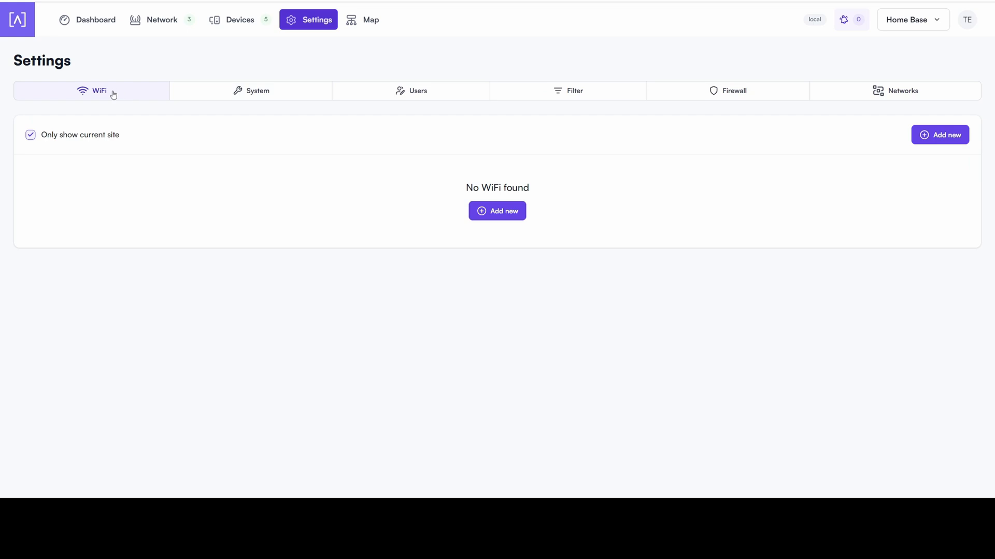
mouse_move(534, 170)
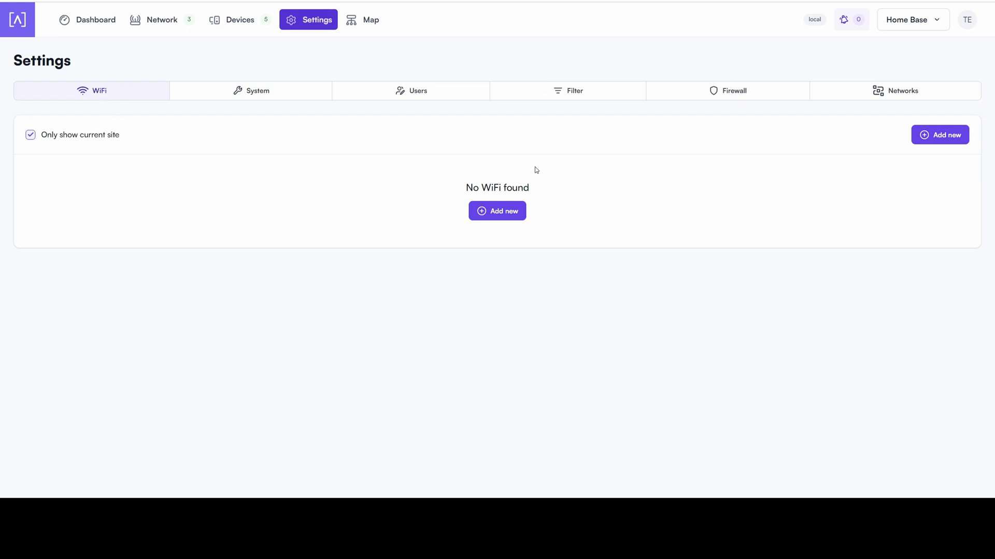
mouse_move(523, 200)
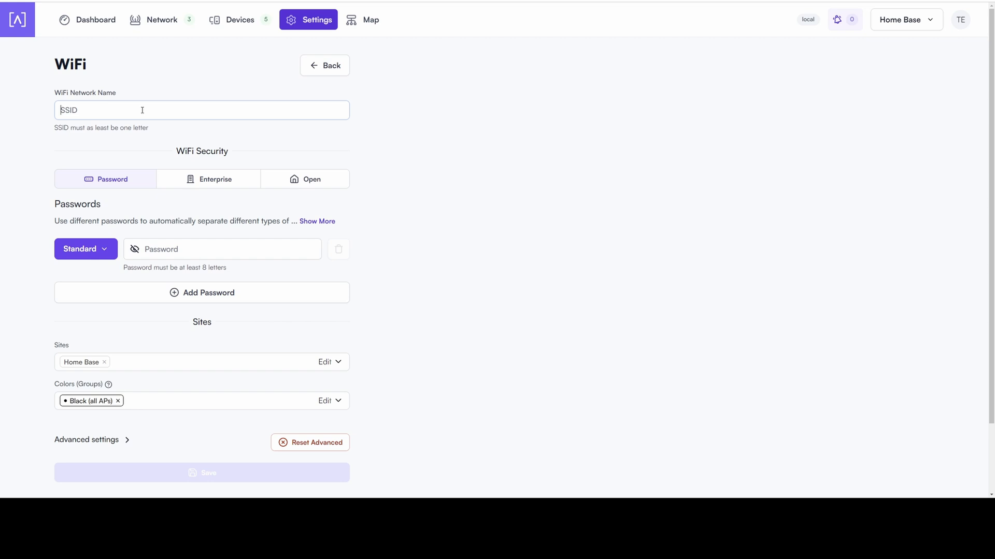
Name the new WiFi network EW2 and expand the password network type choices.
type("EW2")
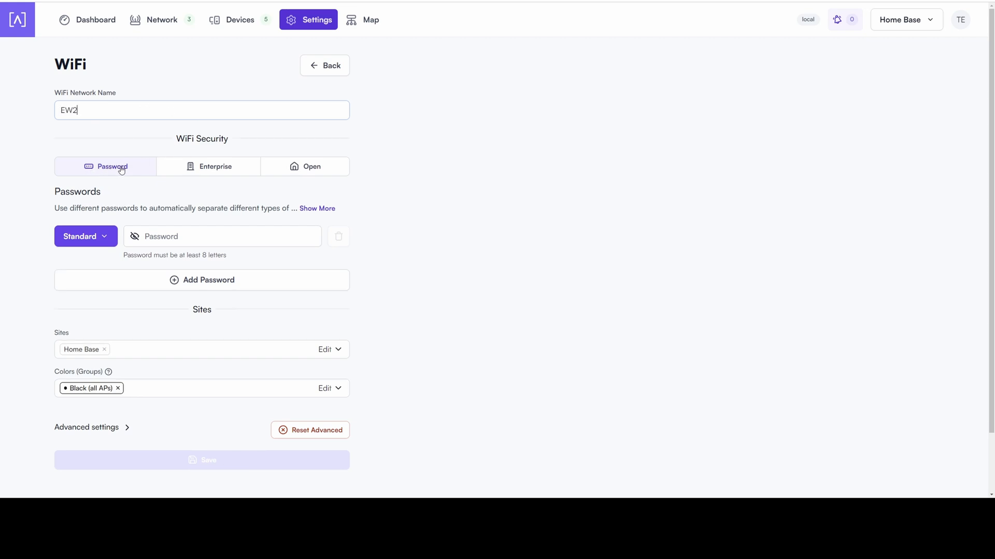
mouse_move(125, 168)
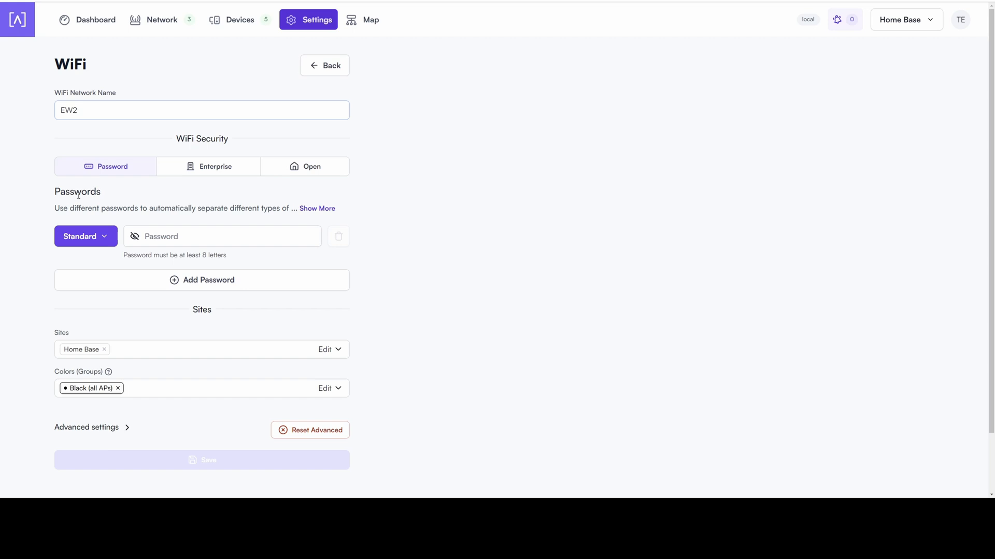
mouse_move(326, 213)
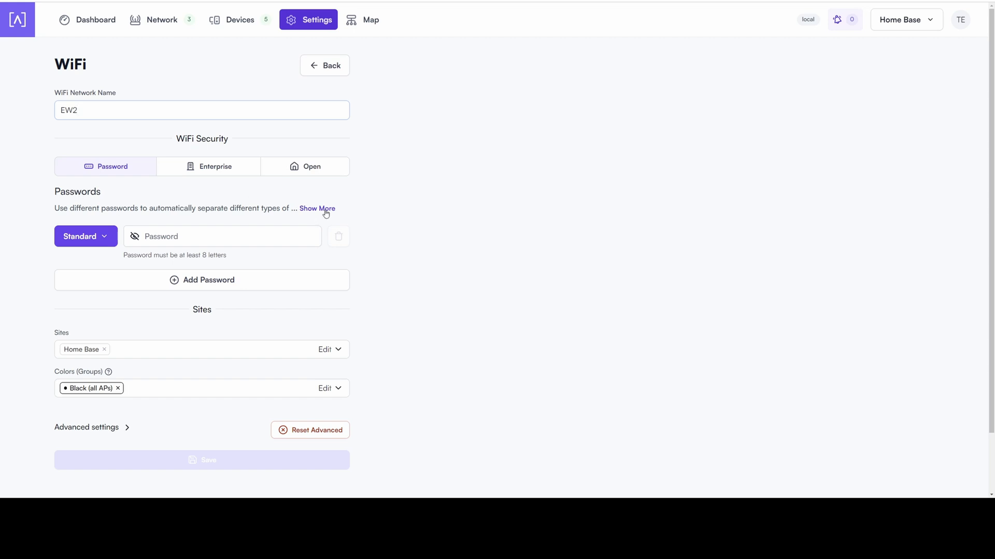
left_click(317, 209)
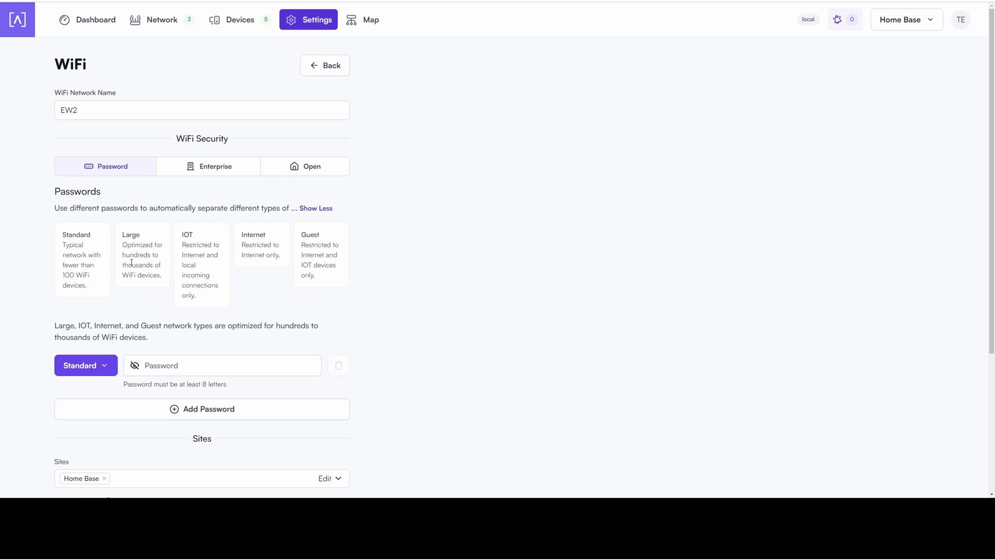
mouse_move(138, 243)
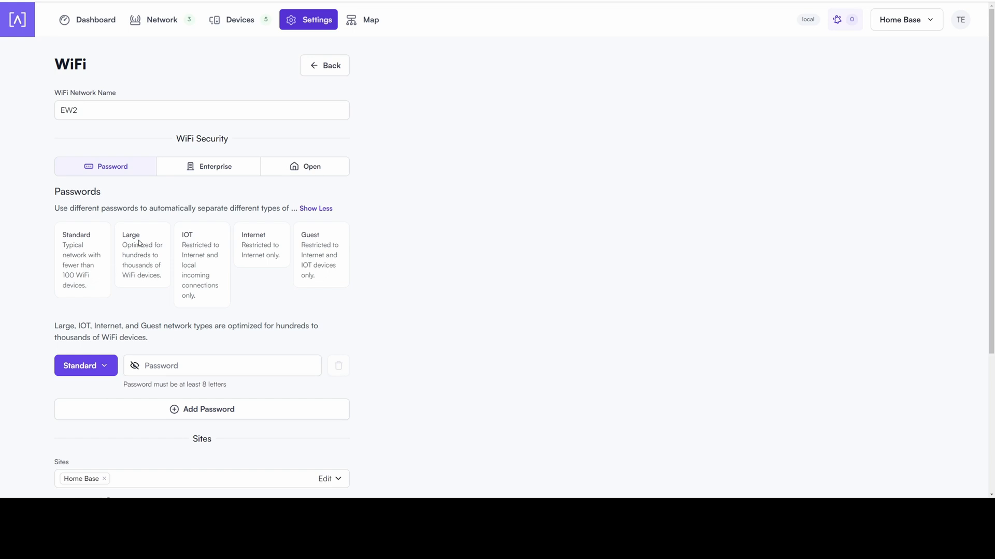
mouse_move(162, 267)
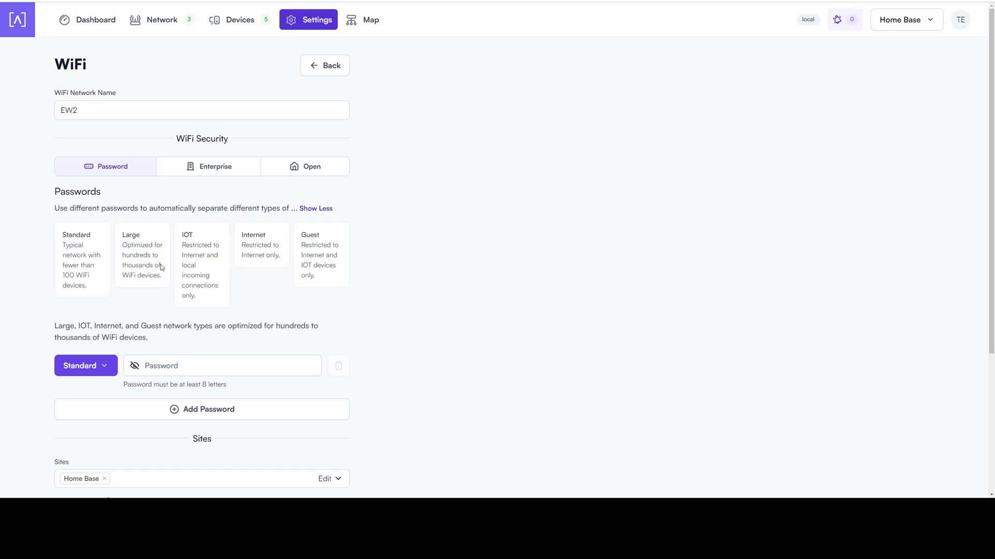
mouse_move(167, 270)
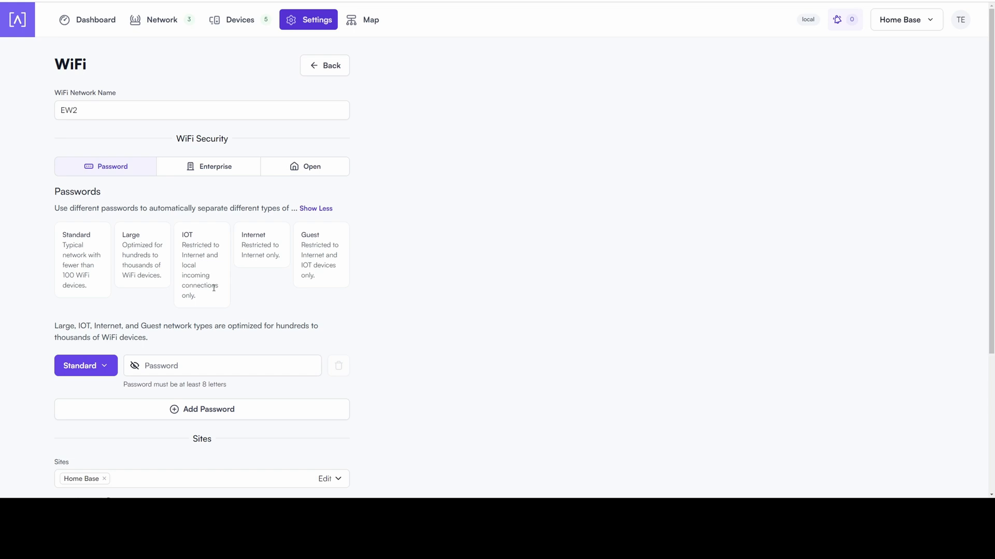
mouse_move(250, 251)
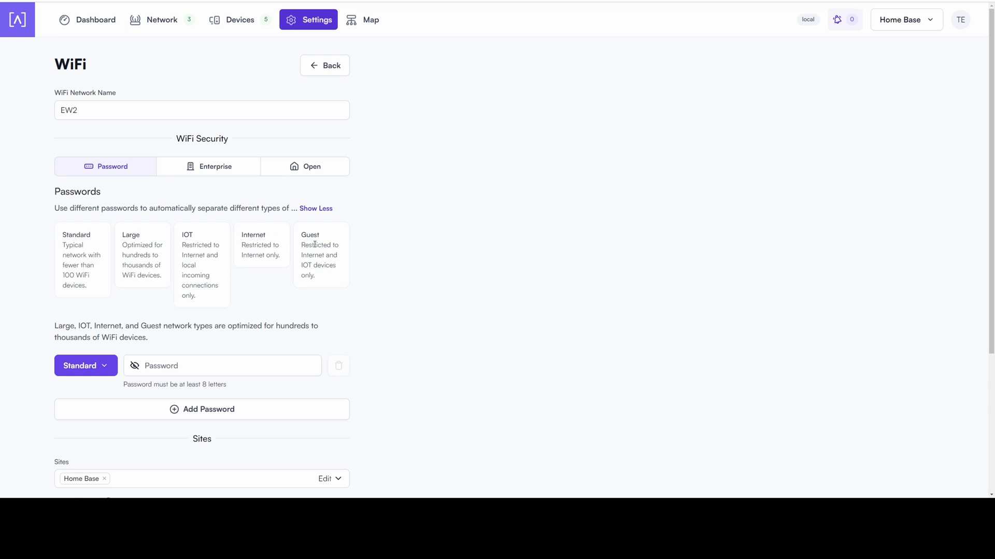
mouse_move(319, 255)
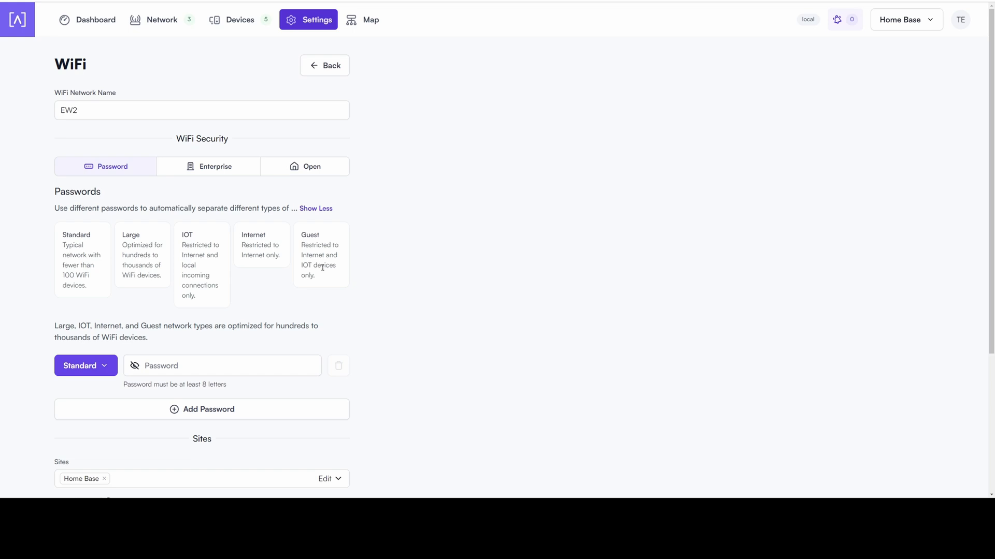
mouse_move(265, 244)
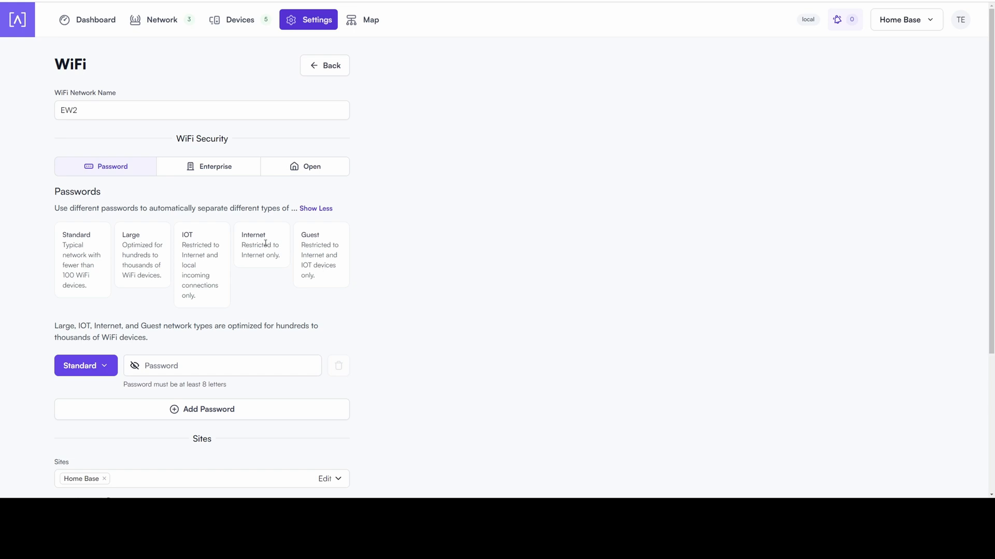
mouse_move(270, 242)
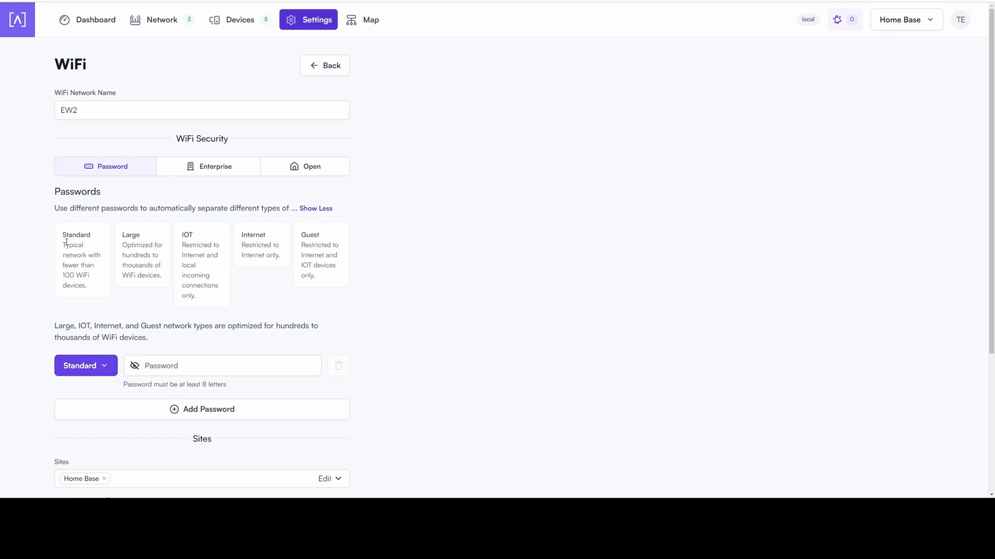
mouse_move(72, 253)
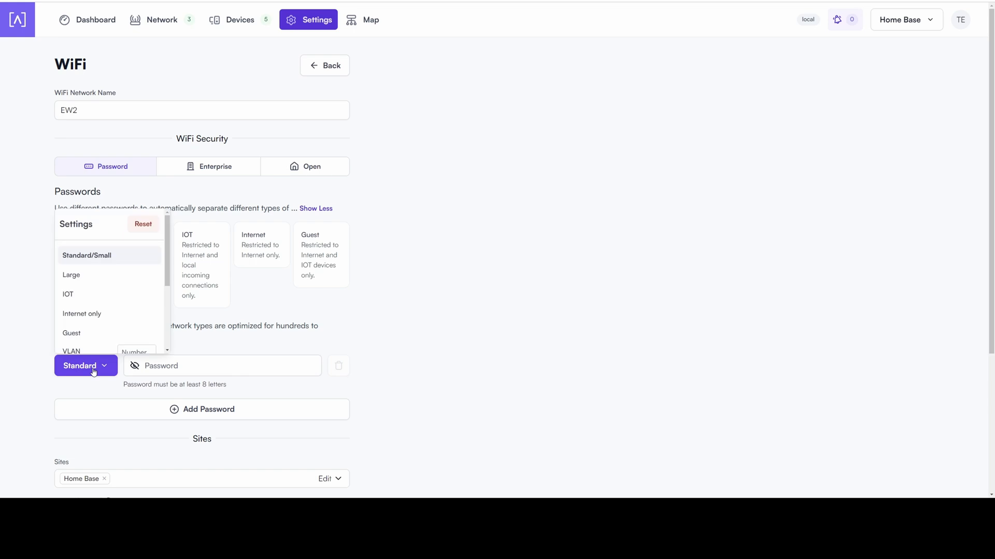
Make EW2 an Internet-type password network and check its Sites and Groups.
left_click(82, 313)
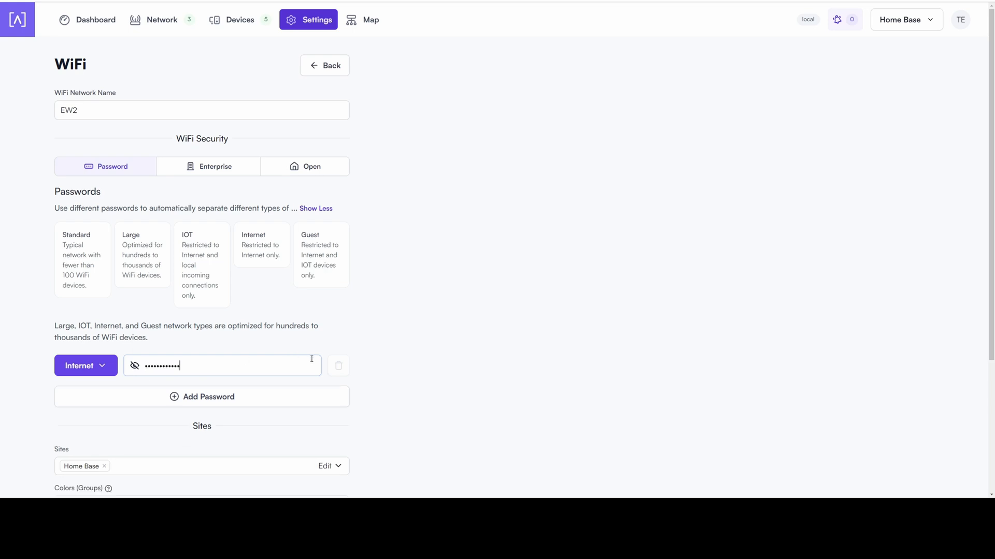
scroll("down", 3)
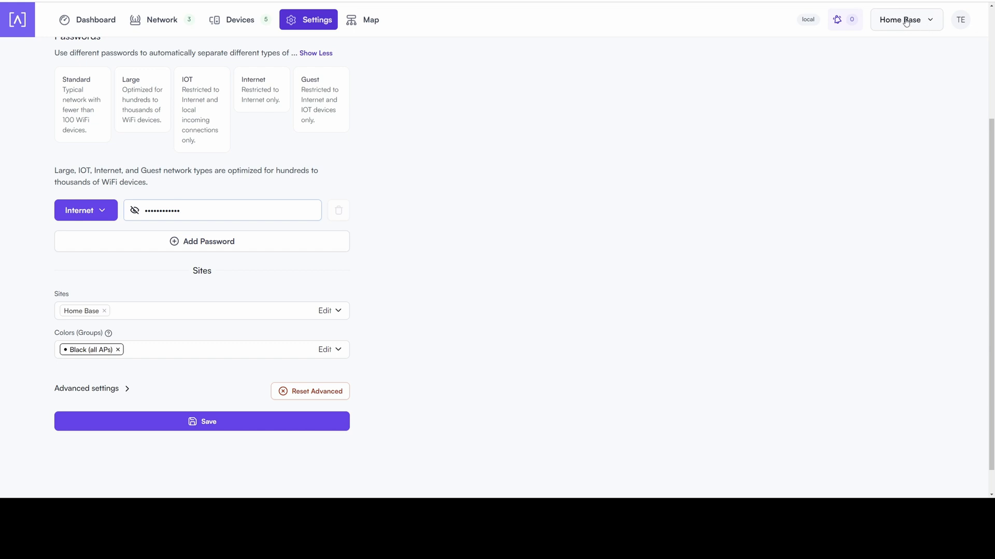
mouse_move(912, 22)
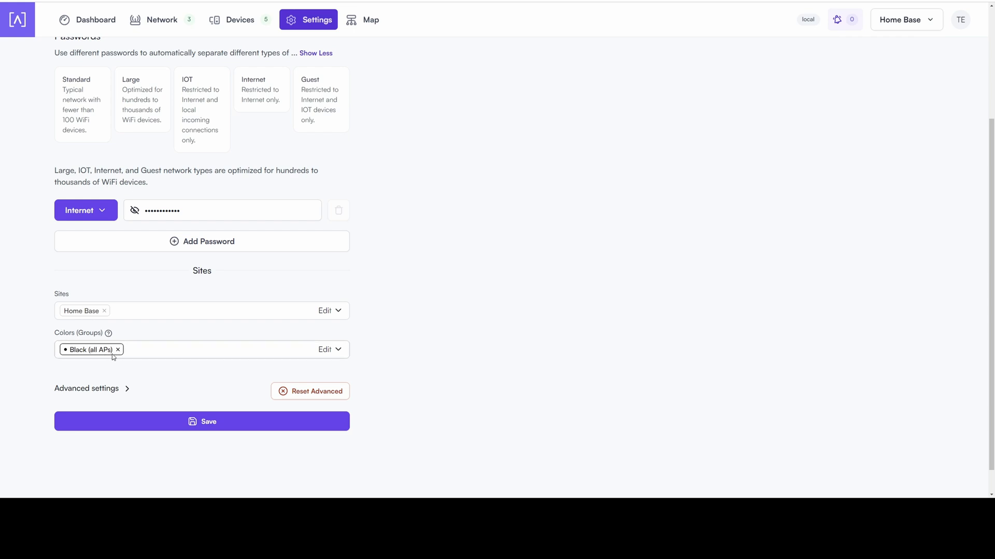
mouse_move(206, 349)
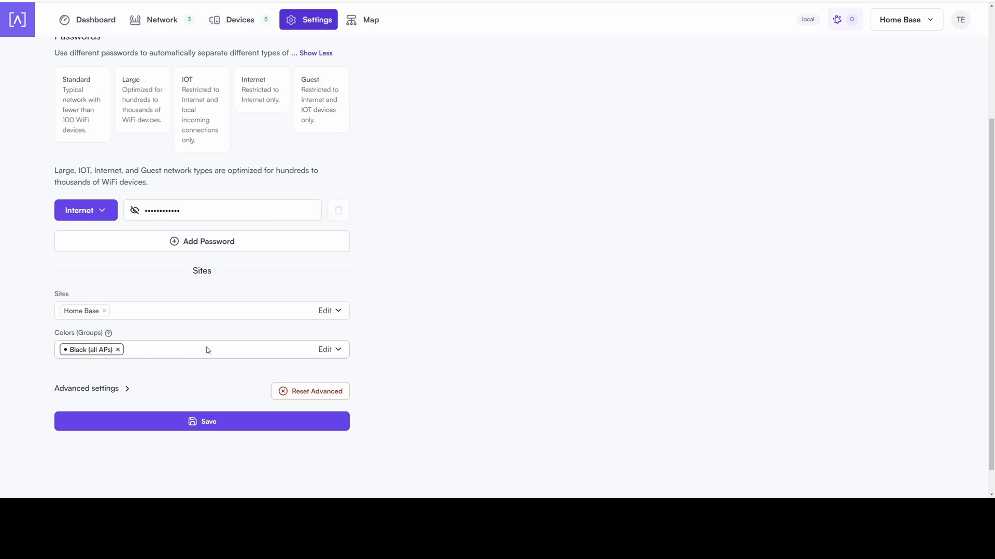
mouse_move(97, 347)
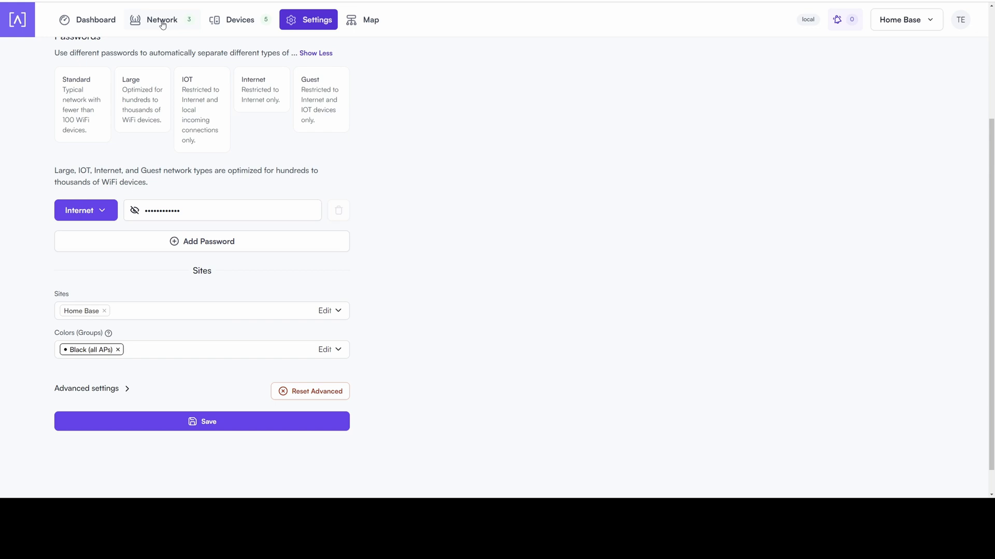
mouse_move(176, 25)
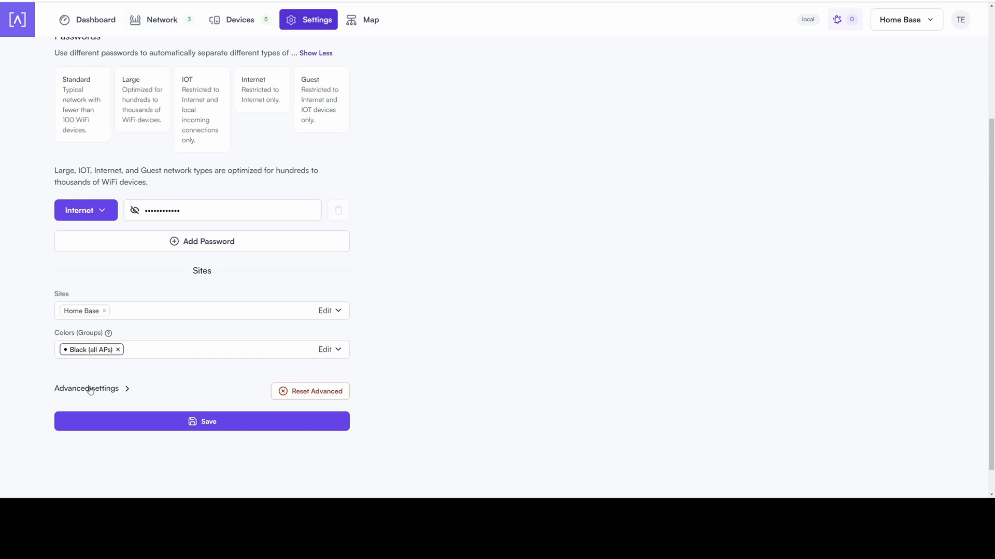
Set EW2's band to 2 GHz under Advanced settings and save the network.
left_click(86, 389)
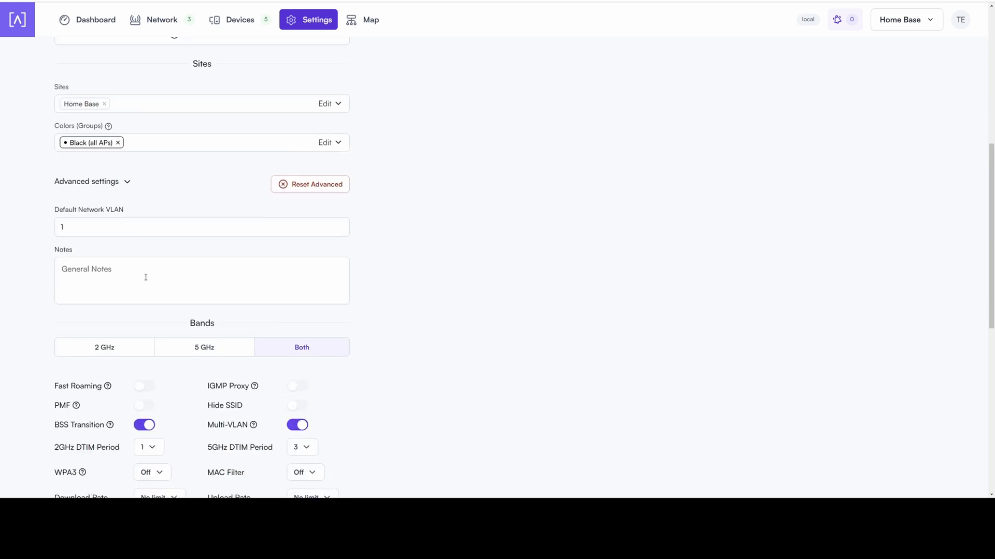
mouse_move(79, 227)
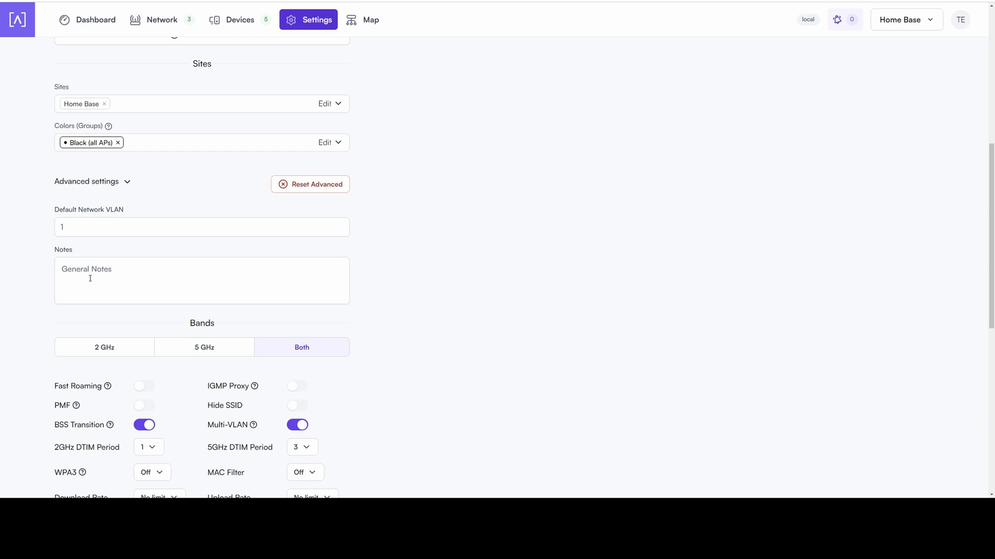
mouse_move(118, 289)
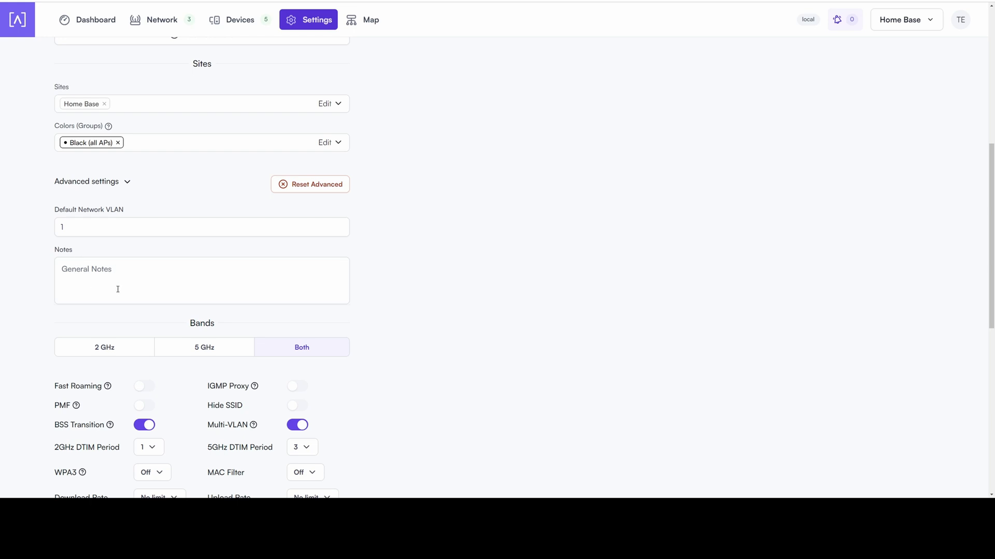
scroll("down", 3)
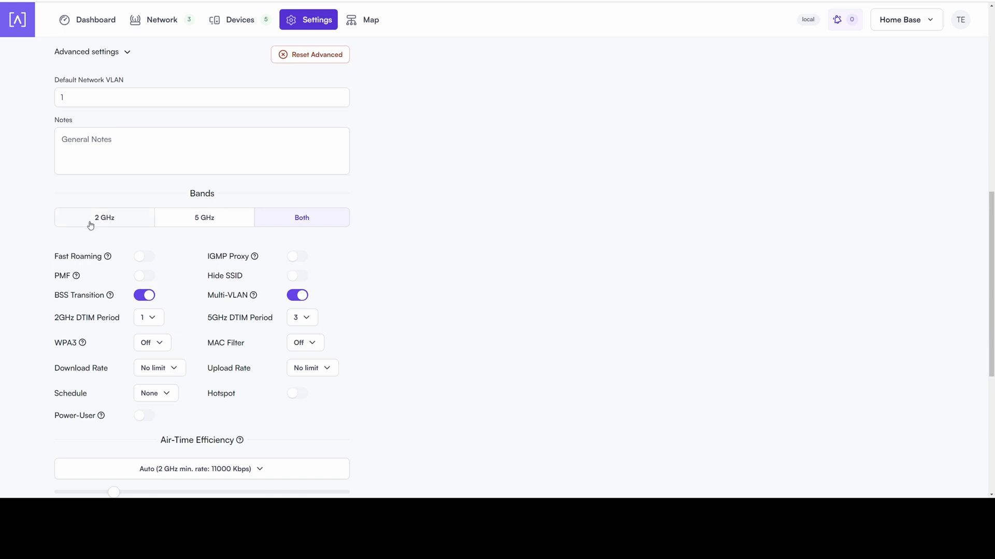
mouse_move(301, 217)
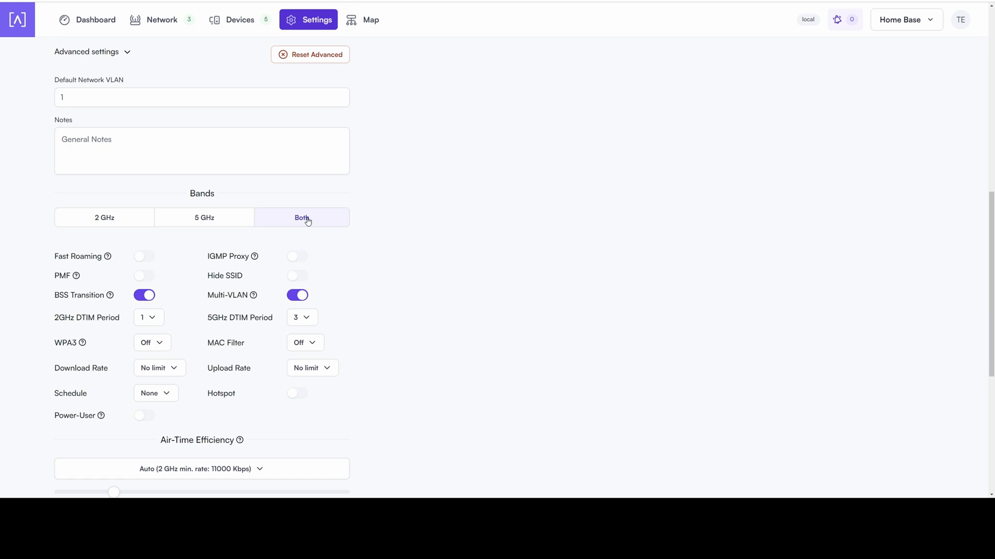
mouse_move(183, 225)
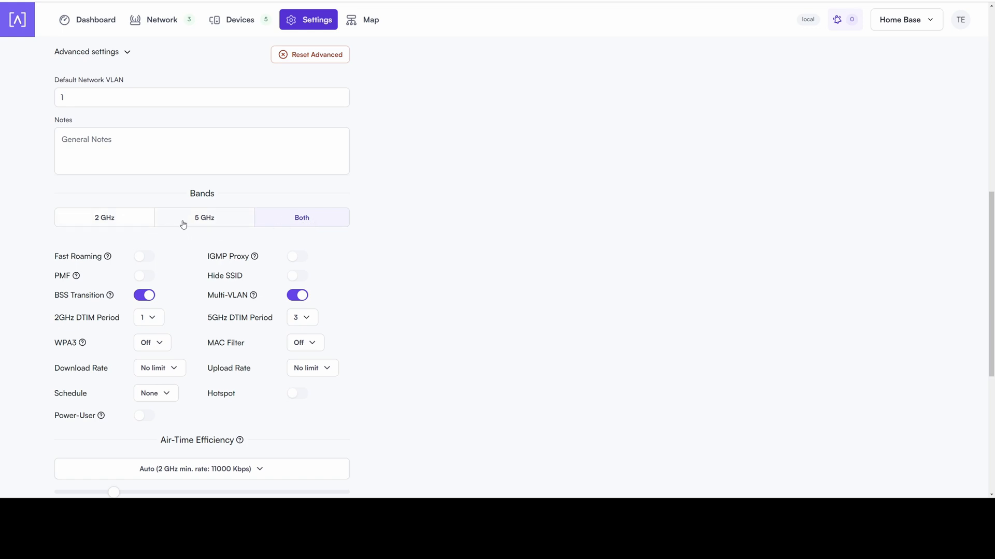
mouse_move(109, 222)
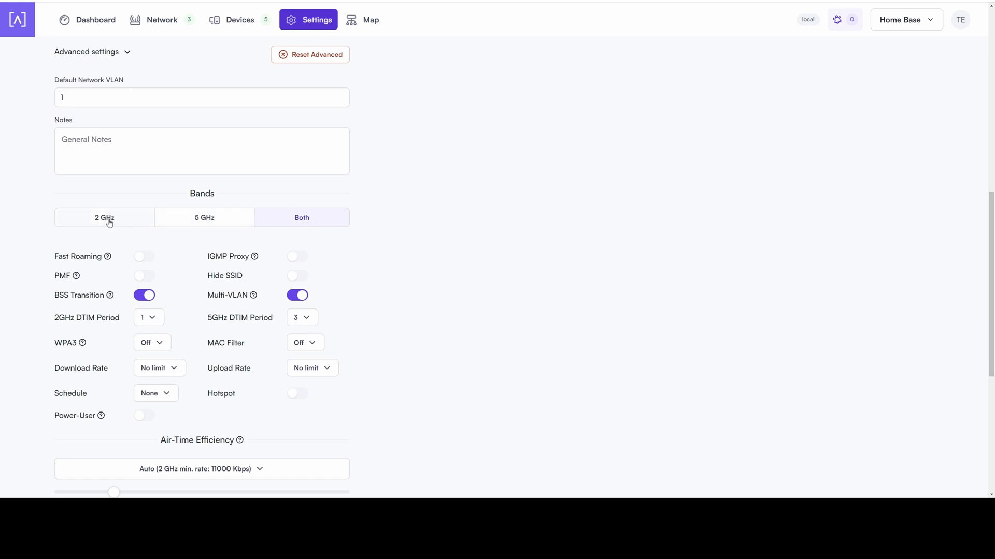
scroll("down", 3)
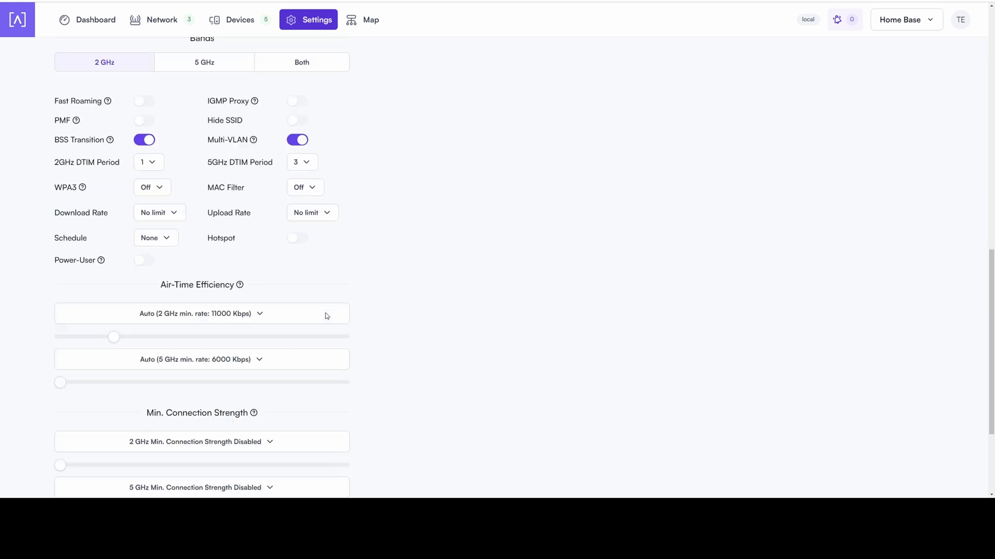
scroll("down", 3)
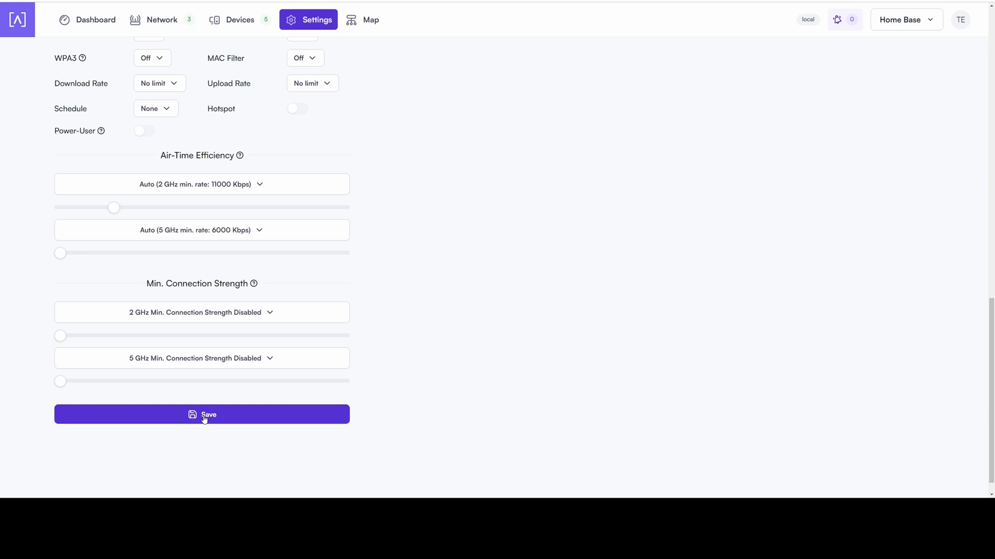
scroll("up", 3)
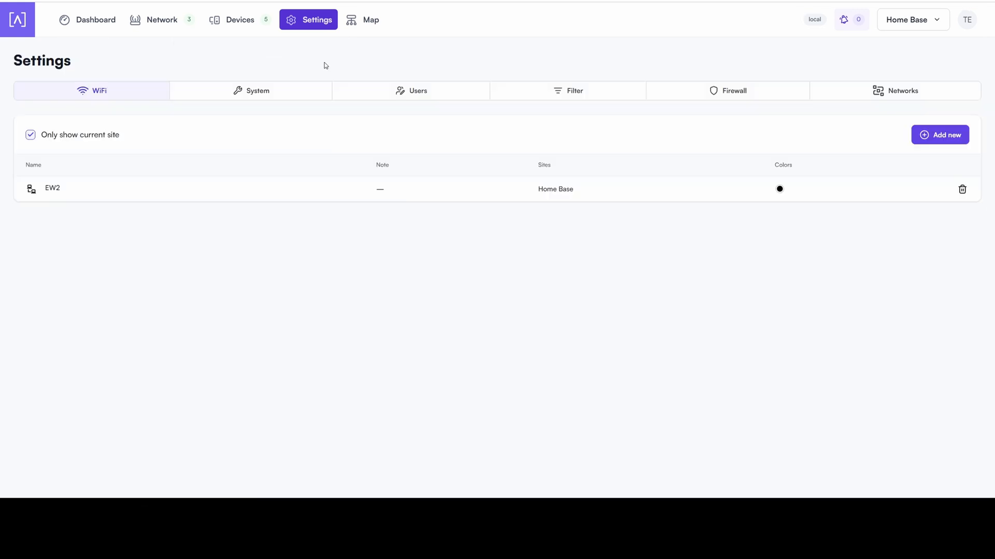
mouse_move(177, 145)
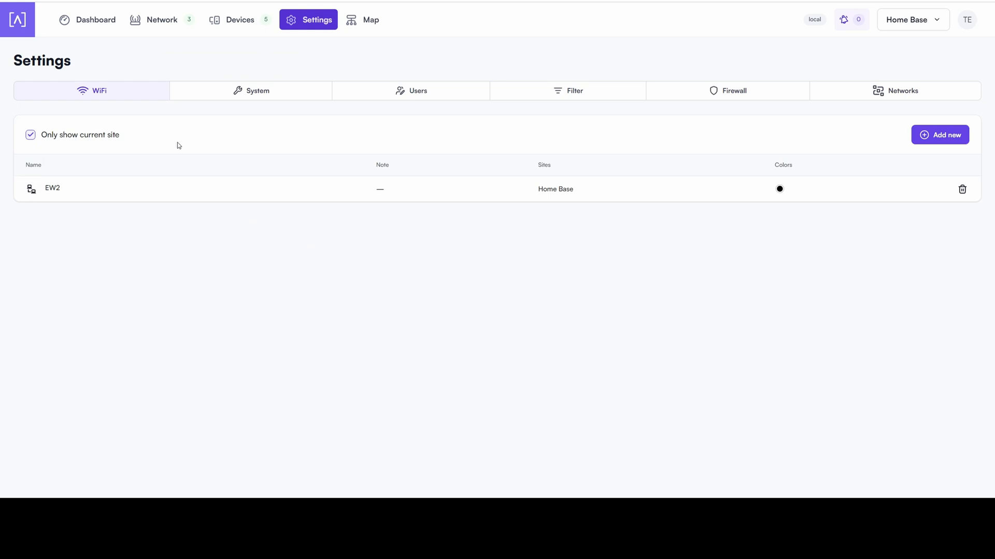
mouse_move(220, 176)
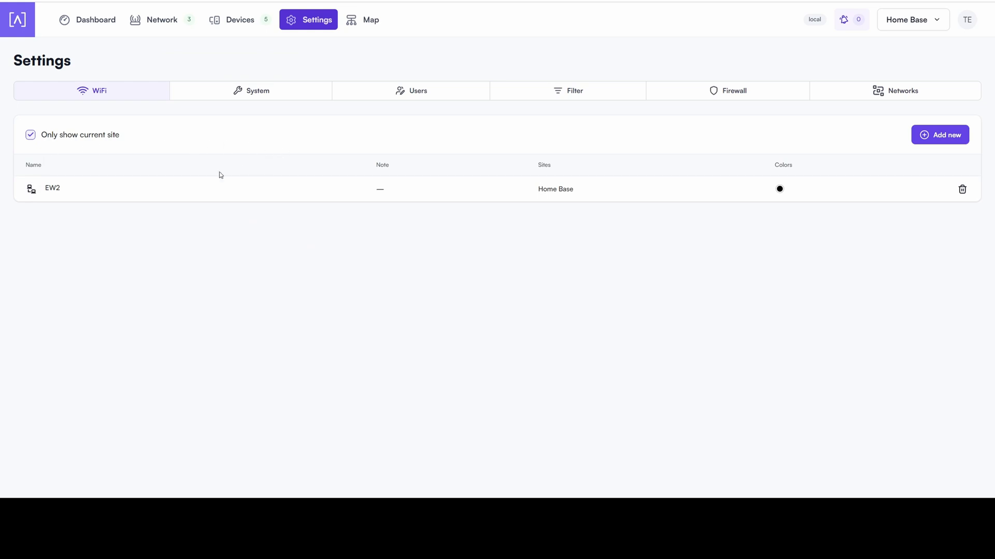
mouse_move(56, 192)
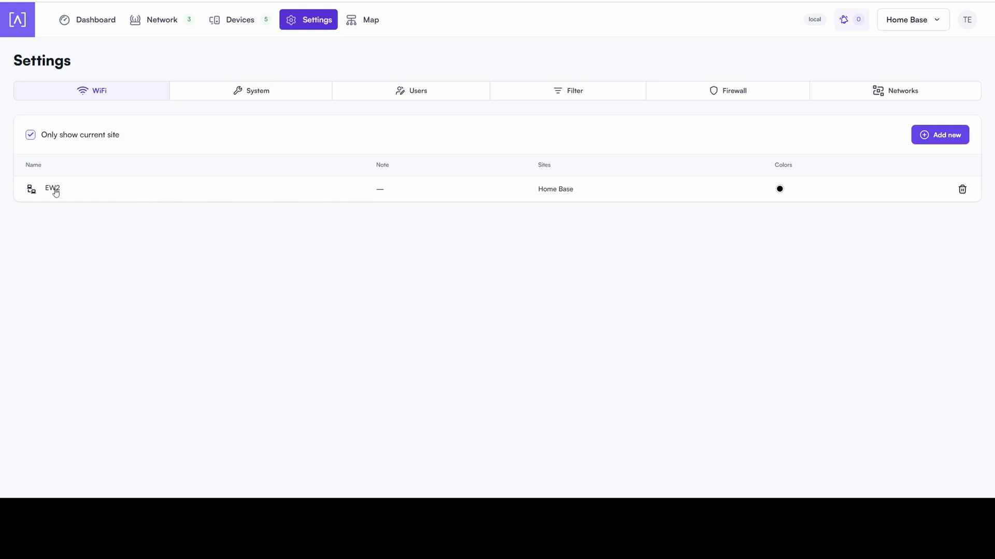
mouse_move(547, 160)
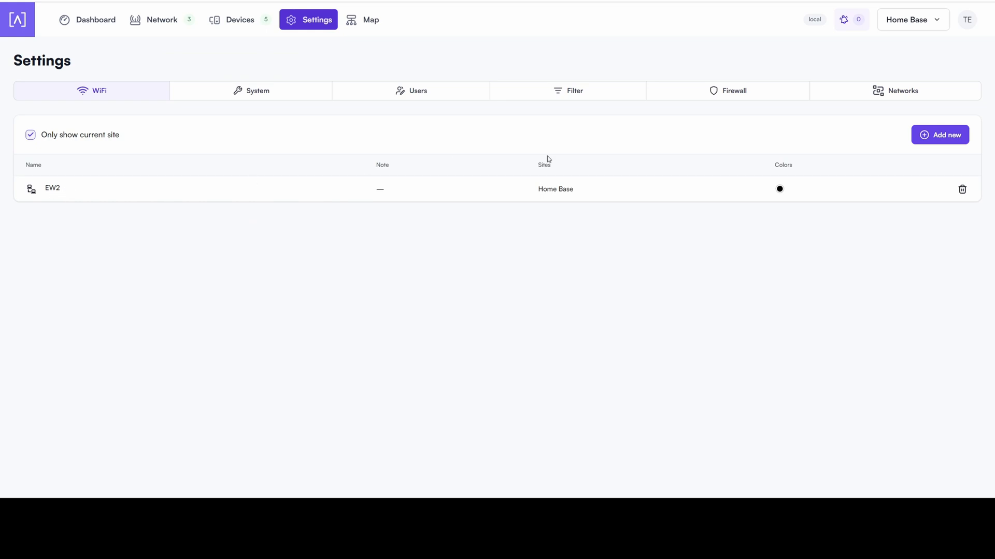
mouse_move(940, 135)
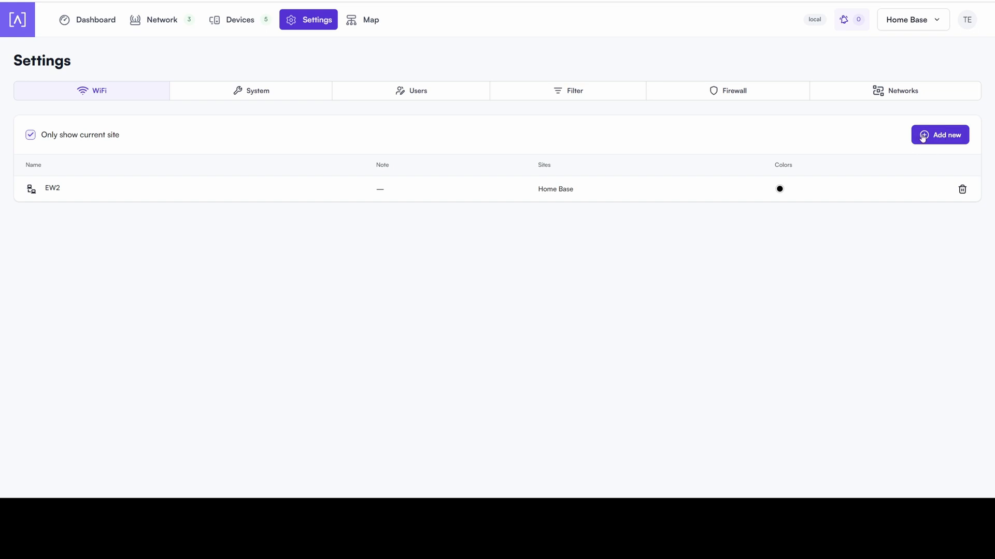
Create a second network named EW5 with Standard password, review Advanced settings, and save it.
left_click(940, 134)
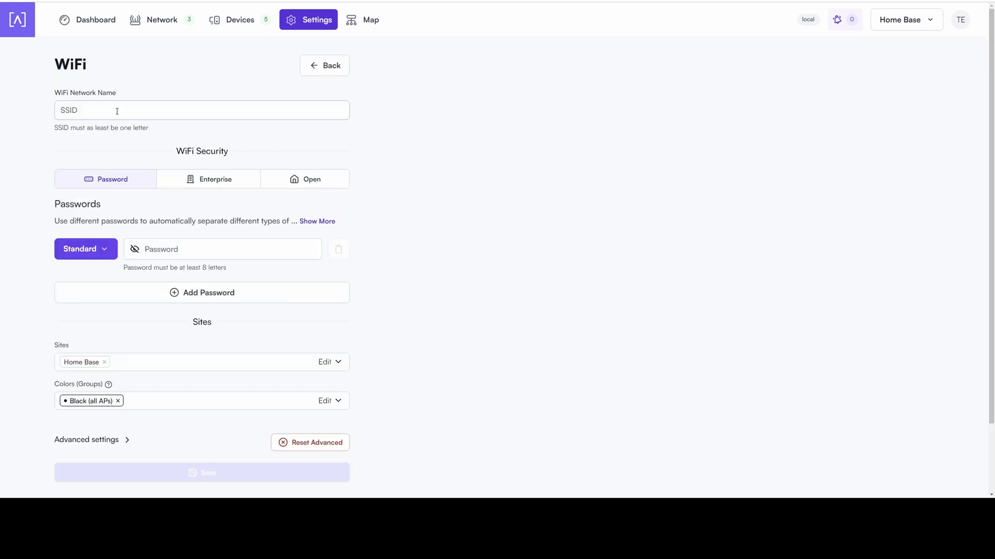
type("EW5")
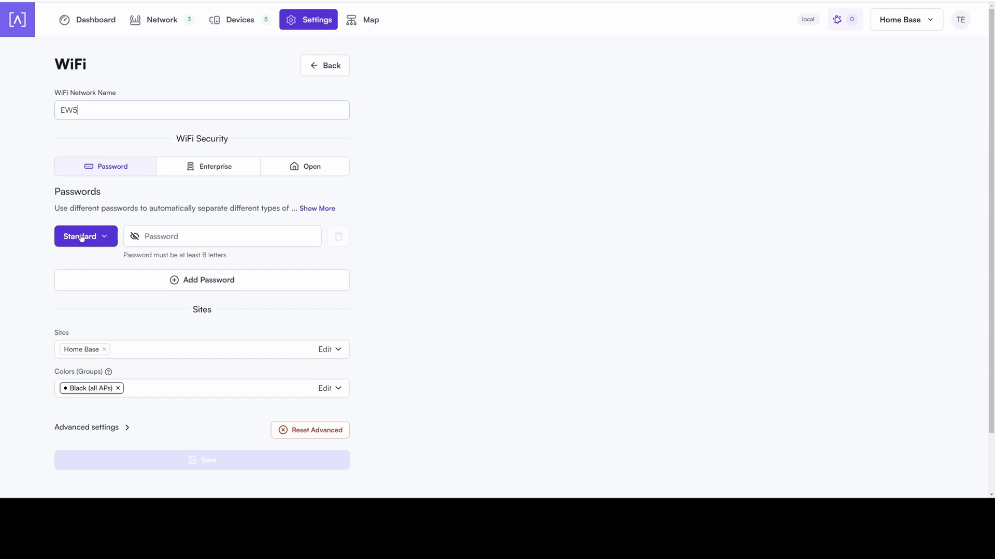
left_click(85, 236)
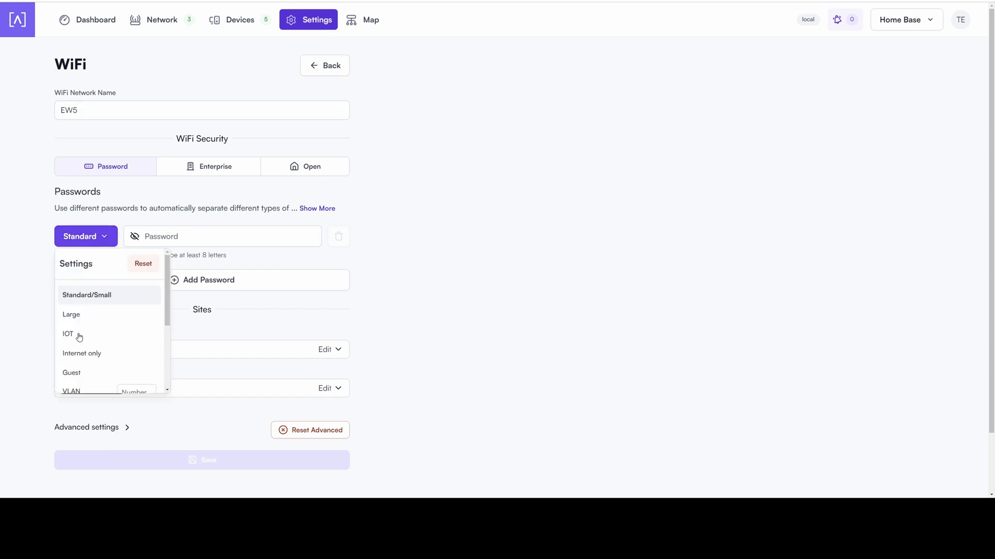
left_click(82, 353)
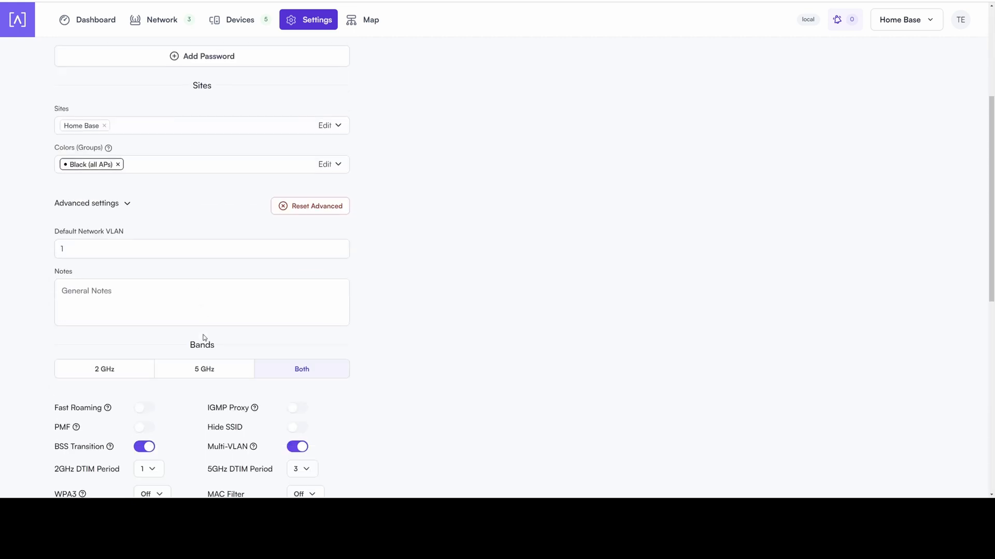
scroll("down", 3)
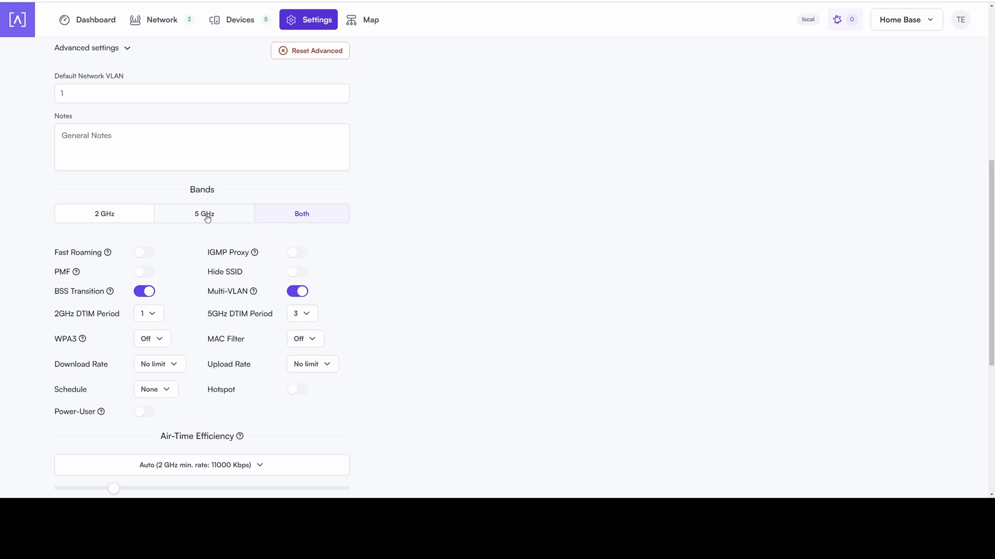
scroll("down", 3)
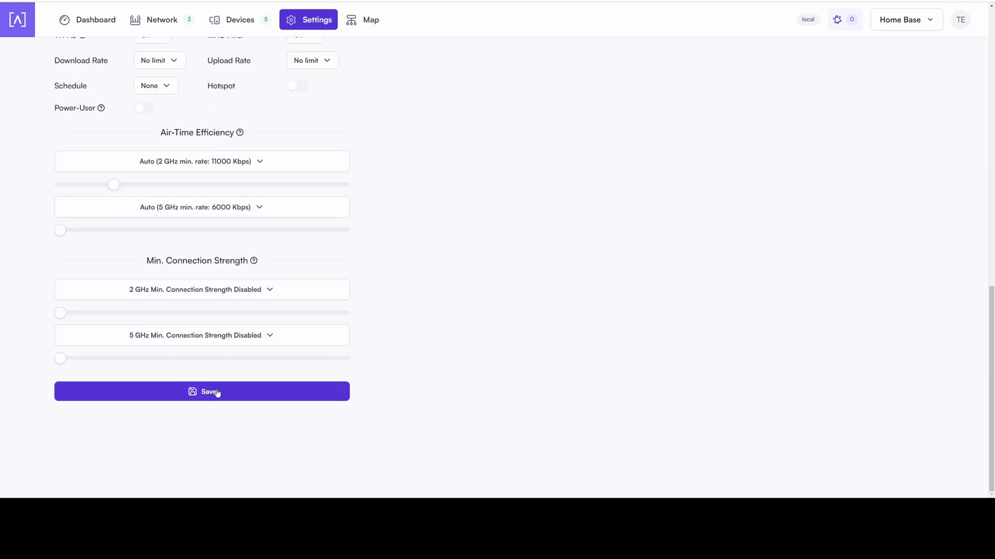
scroll("up", 3)
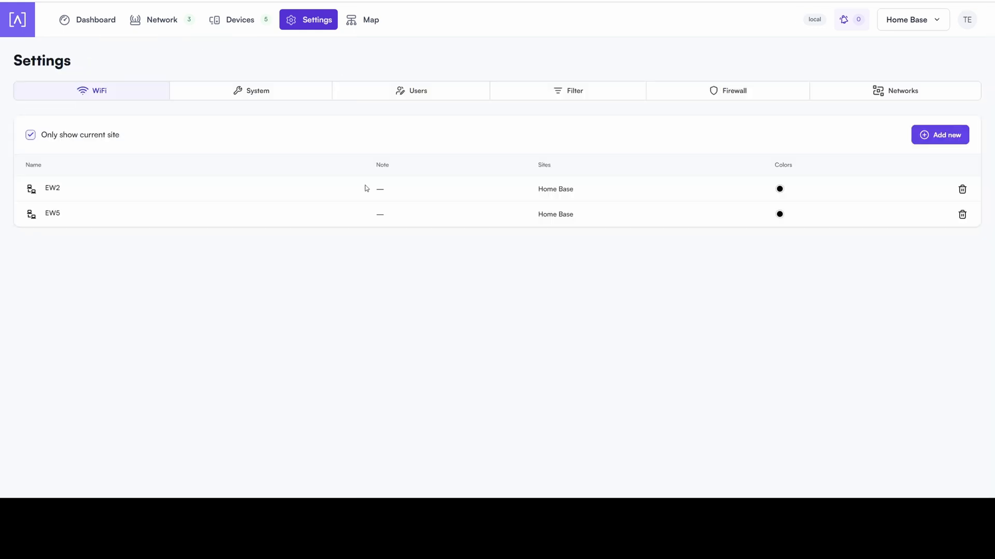
mouse_move(191, 197)
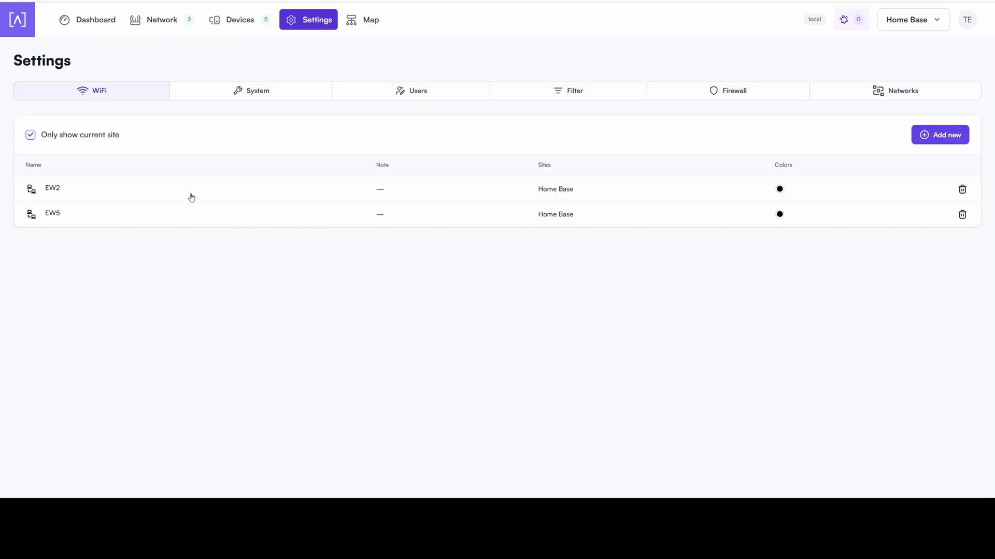
mouse_move(166, 196)
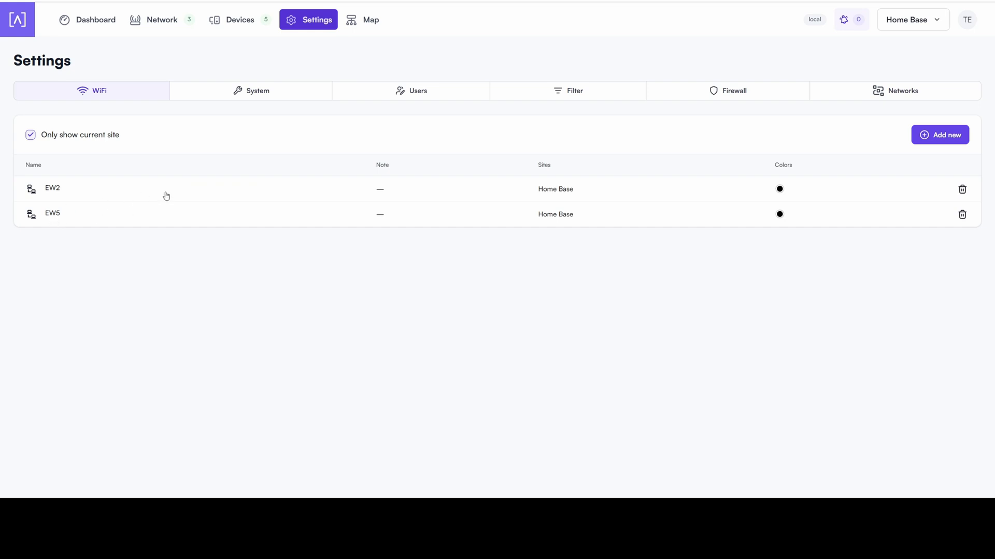
mouse_move(169, 25)
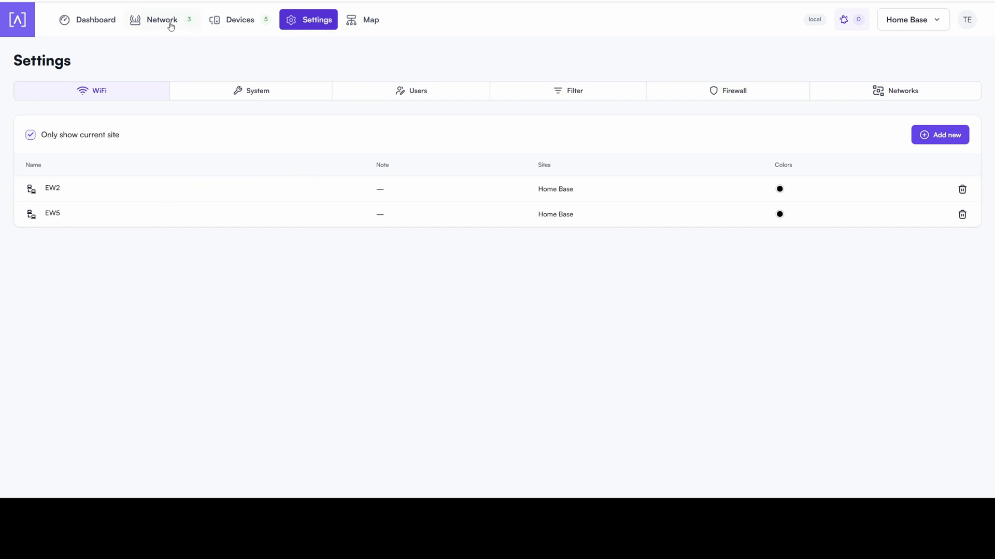
Return to the Network device list and view the AP6-Pro Outdoor's Info details.
left_click(162, 19)
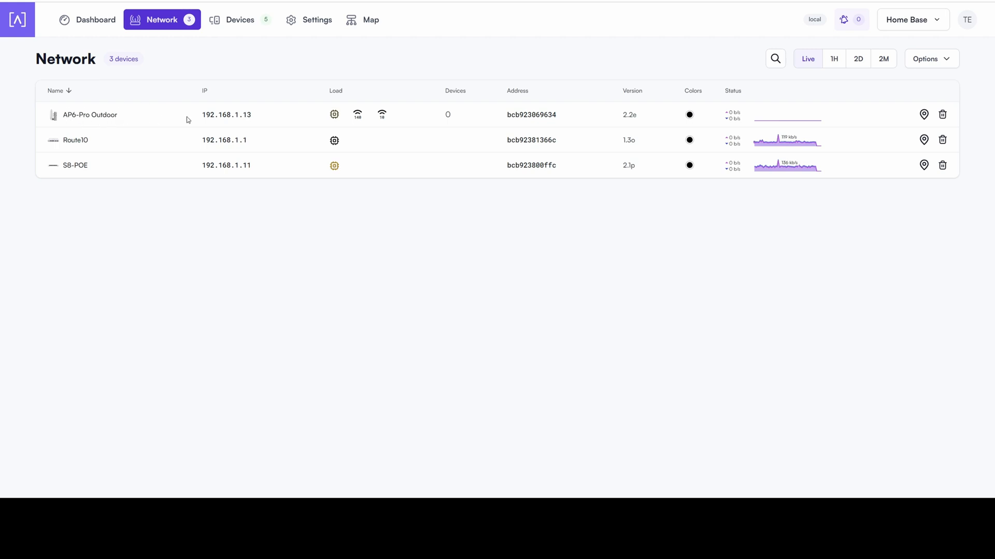
mouse_move(357, 115)
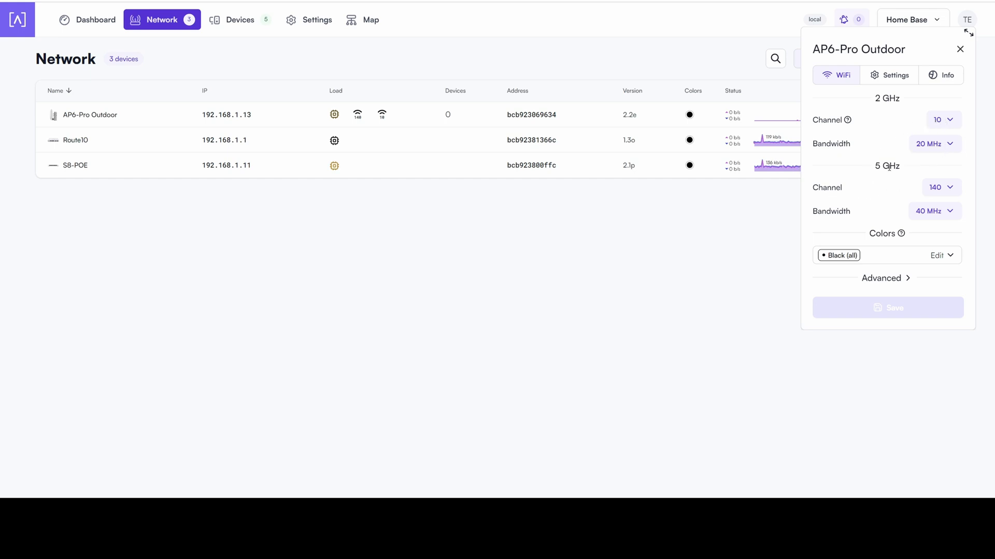
mouse_move(829, 217)
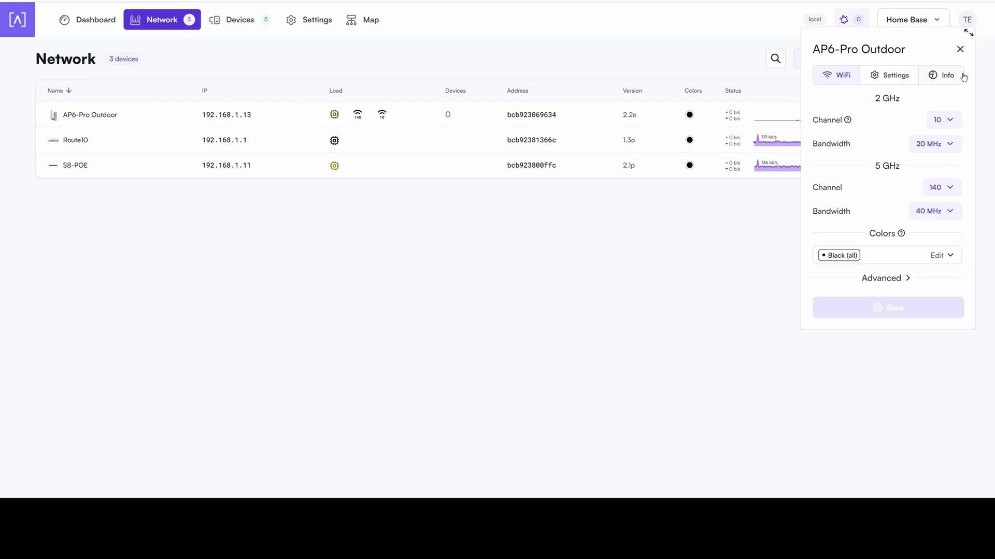
left_click(960, 49)
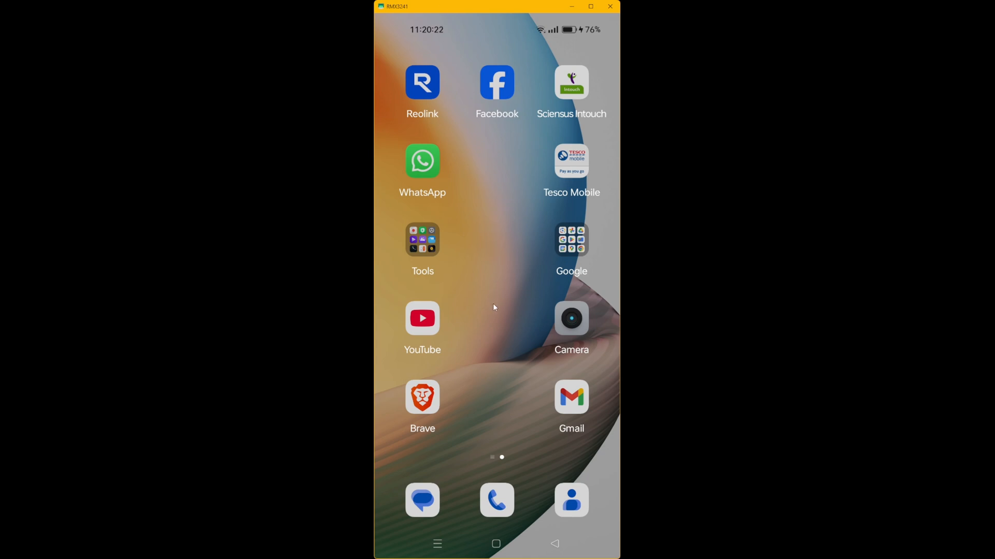
On the phone, go to Settings > Wi-Fi showing EW5 connected at 5 GHz with EW2 available.
left_click(421, 240)
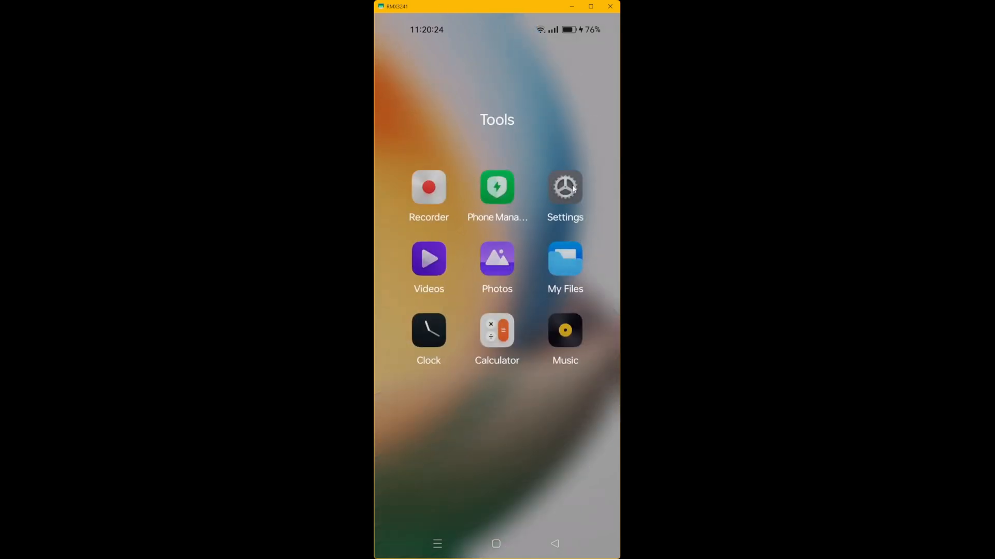
left_click(564, 187)
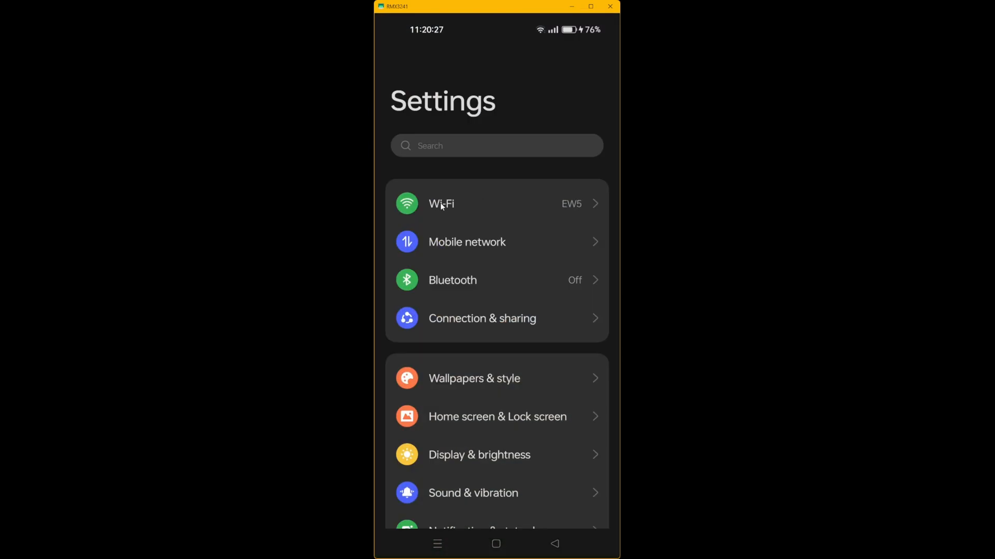
mouse_move(569, 208)
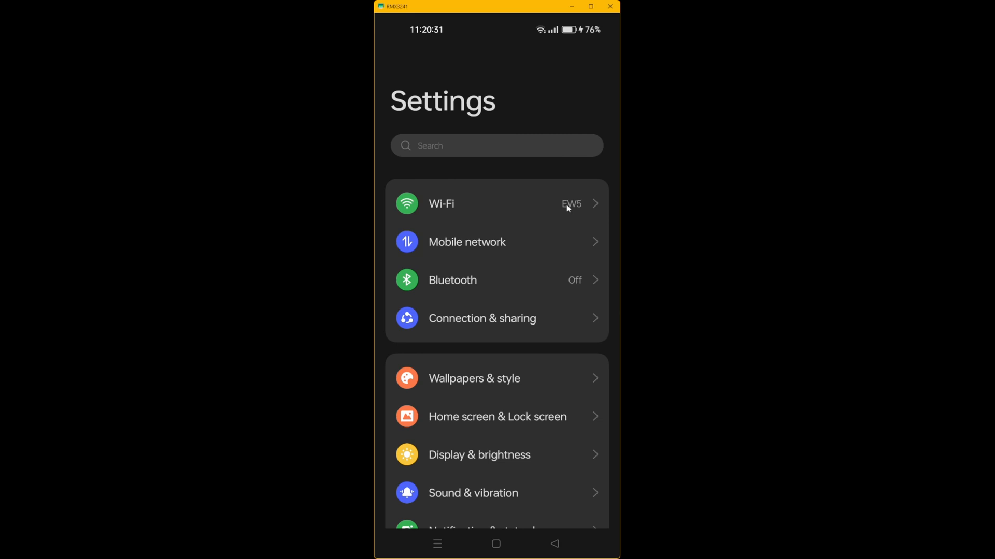
mouse_move(451, 204)
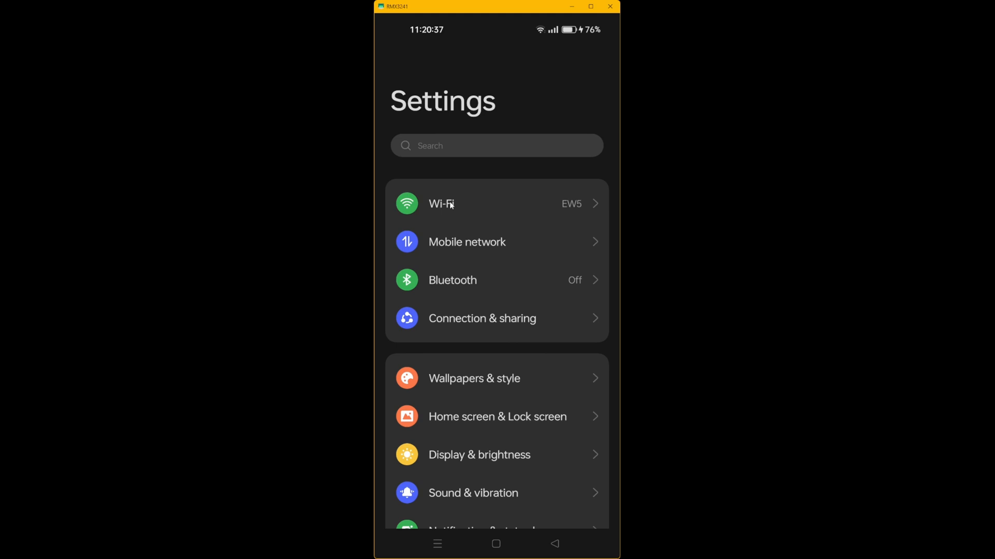
left_click(441, 204)
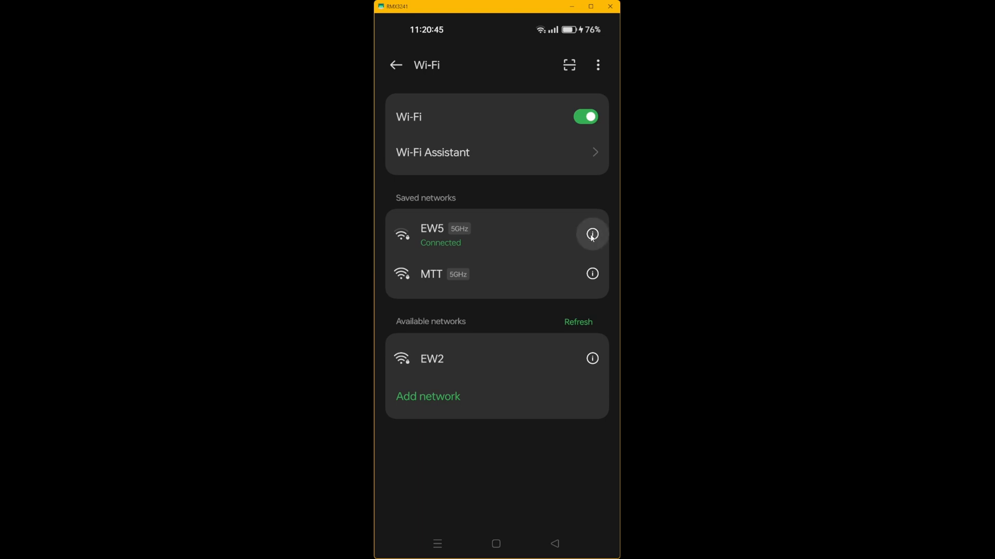
View EW5's network details: connected, -70 dB Good signal, 78 Mbps, WPA/WPA2-Personal security.
left_click(592, 234)
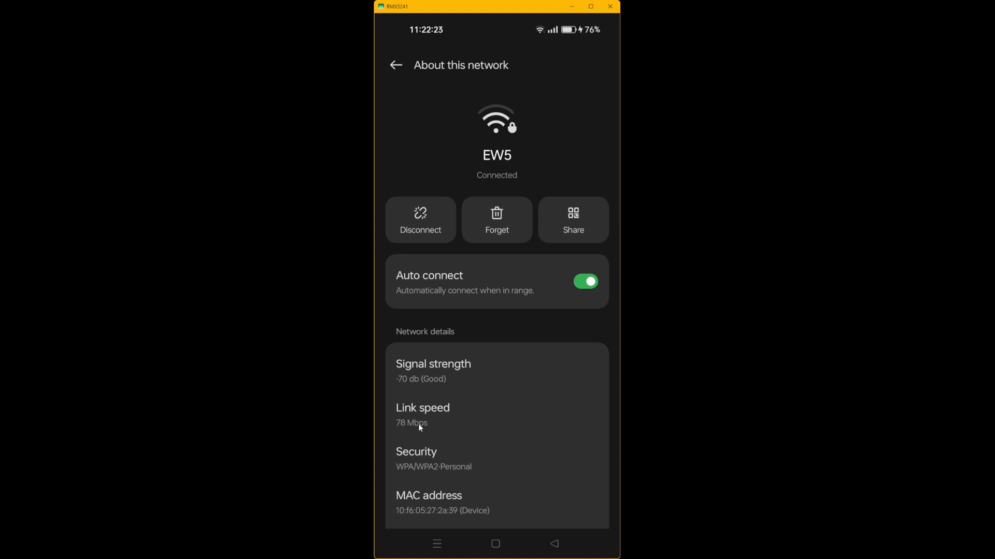
mouse_move(610, 15)
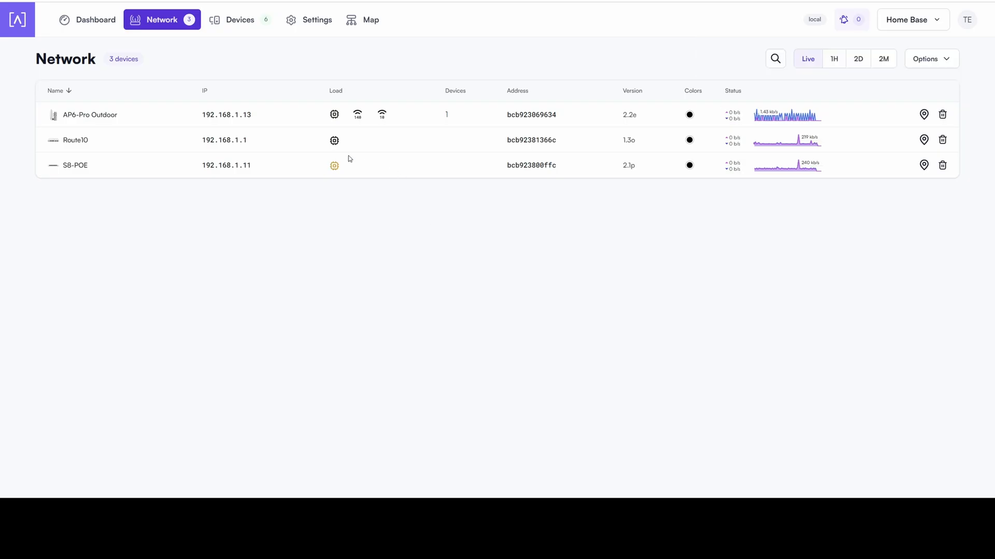
mouse_move(357, 115)
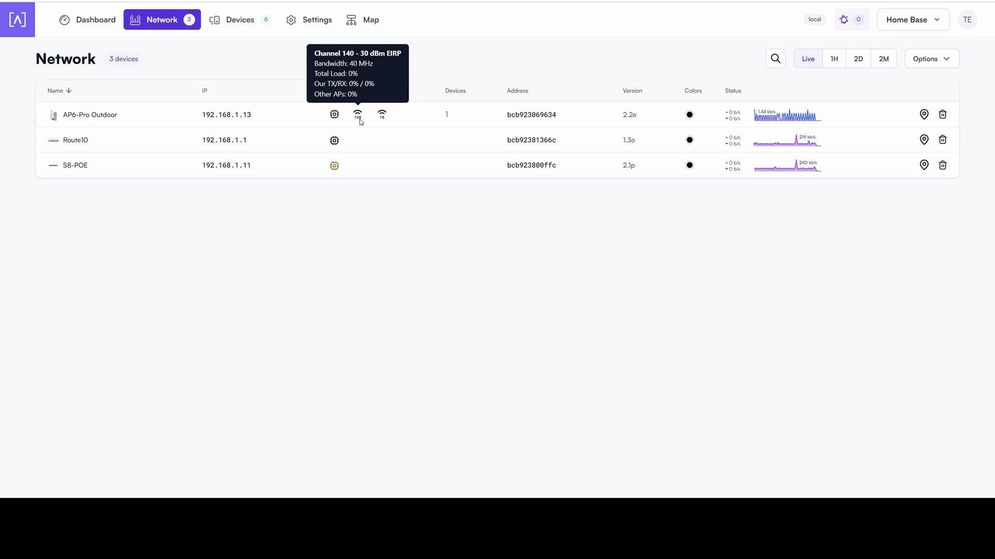
mouse_move(440, 111)
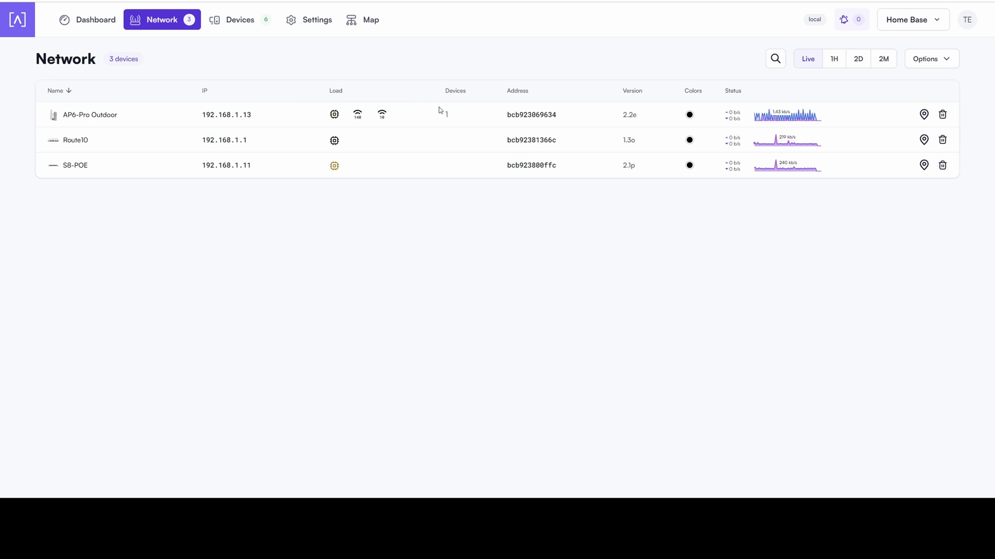
mouse_move(490, 115)
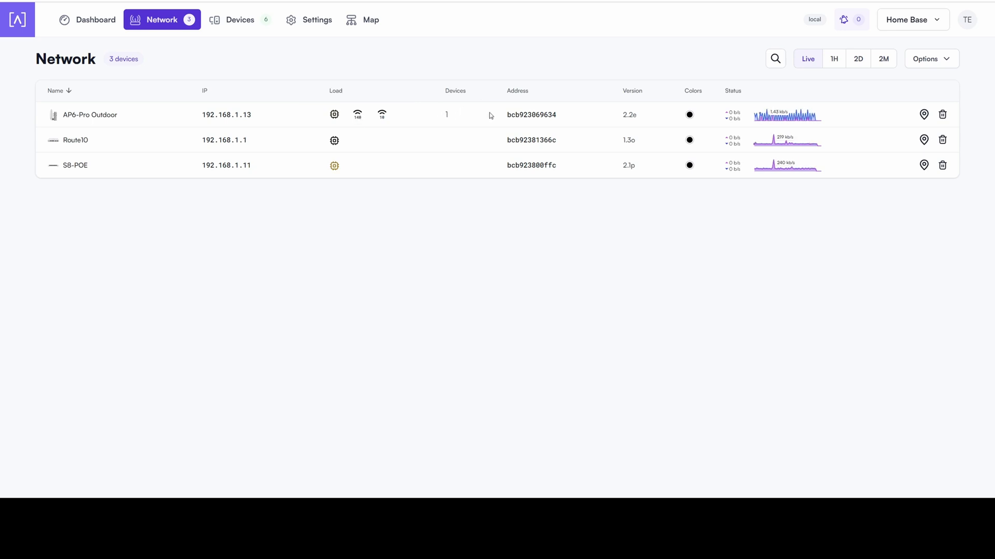
mouse_move(786, 115)
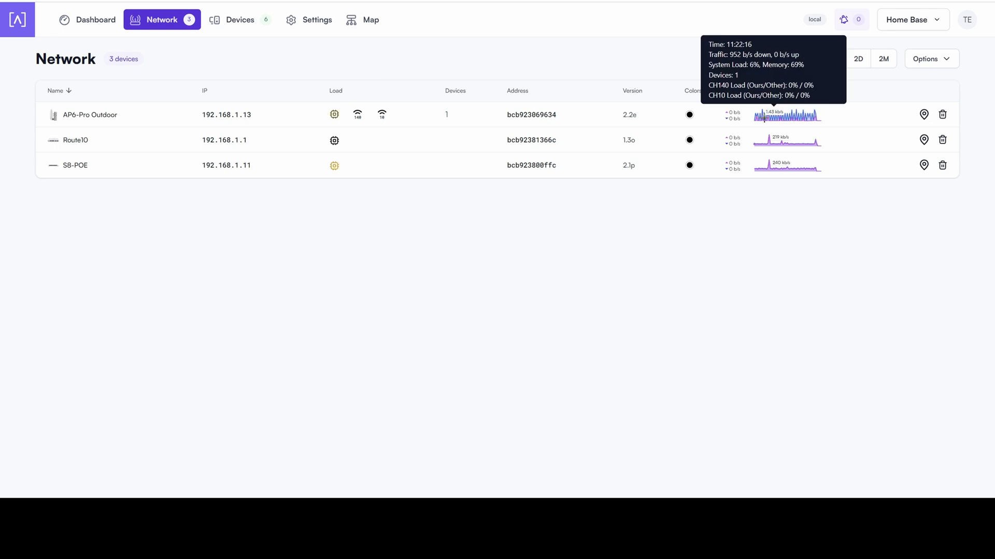
mouse_move(524, 61)
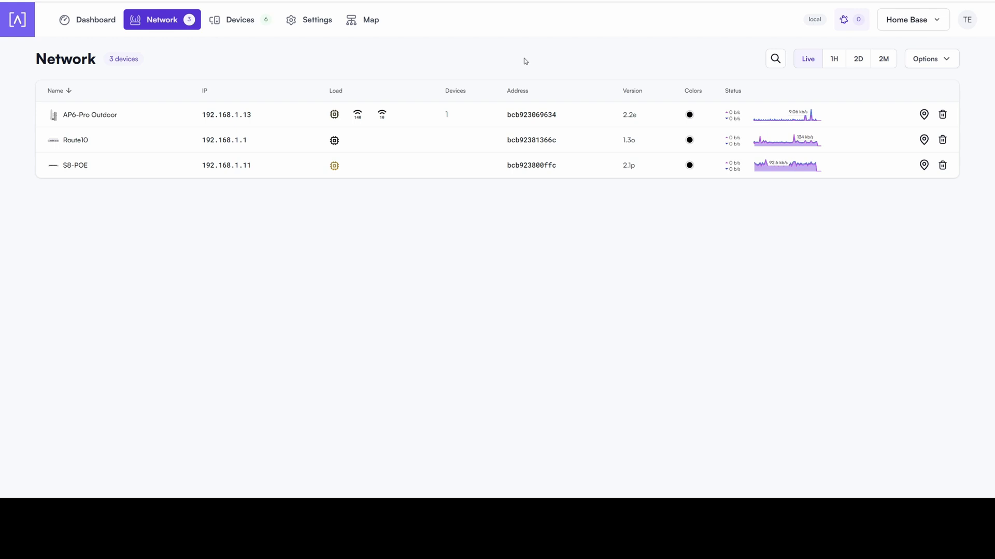